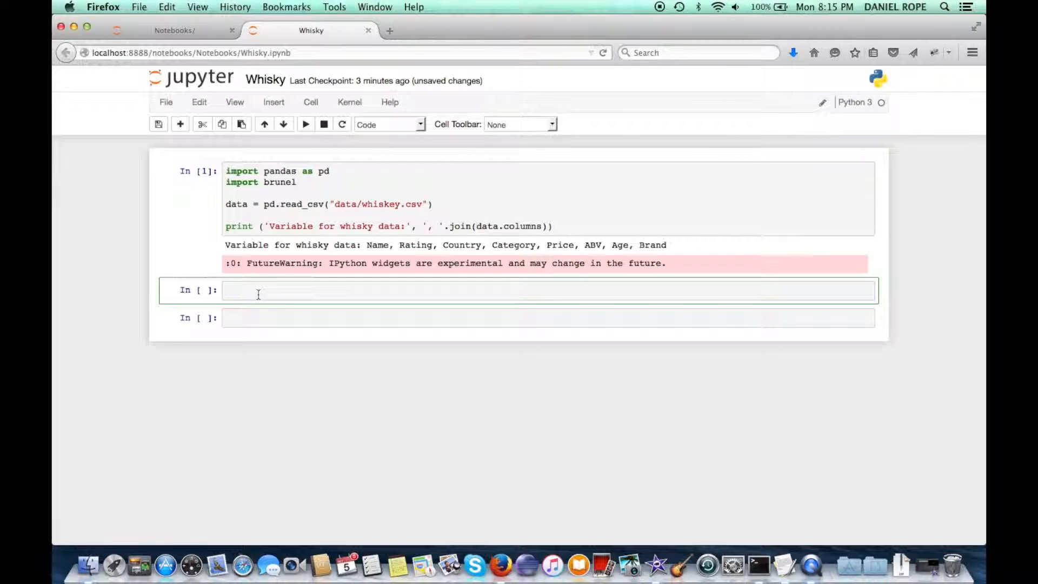
Step: Run %brunel x(Category) y(ABV) bar mean(ABV) to chart mean ABV per whisky category
click(257, 290)
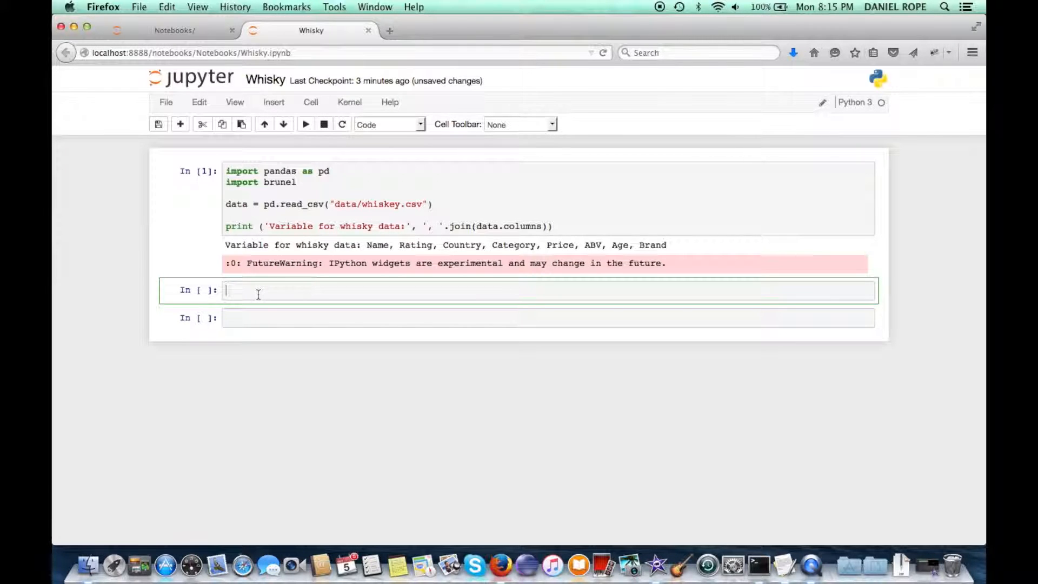
text(%bru)
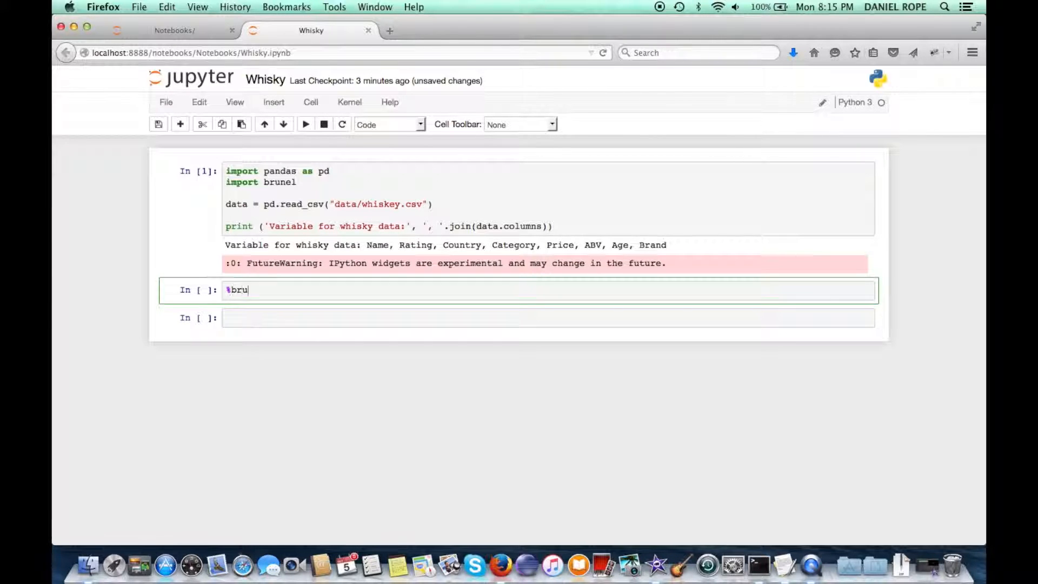
text(nel)
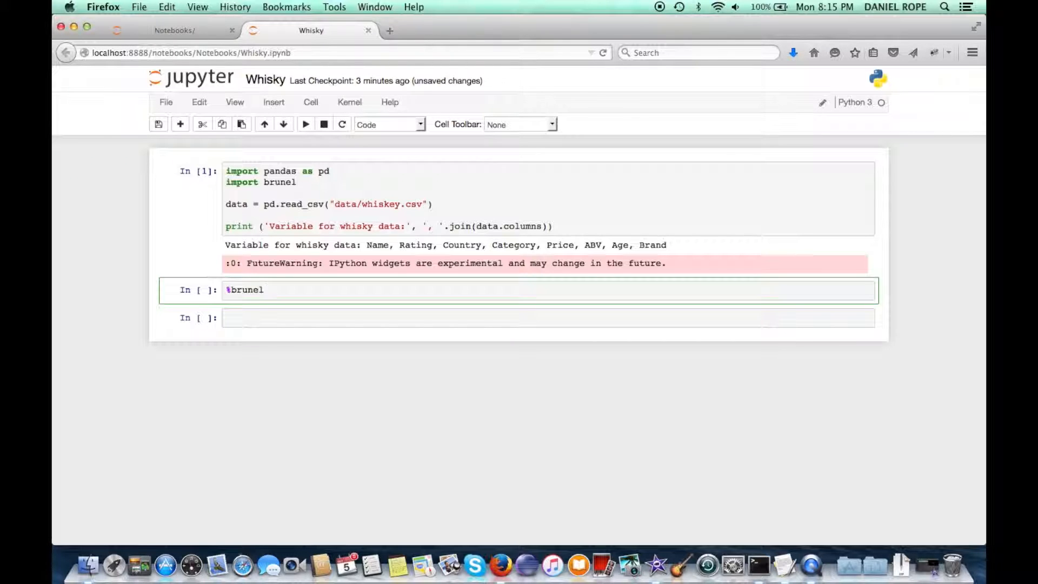
text(x(Category) y)
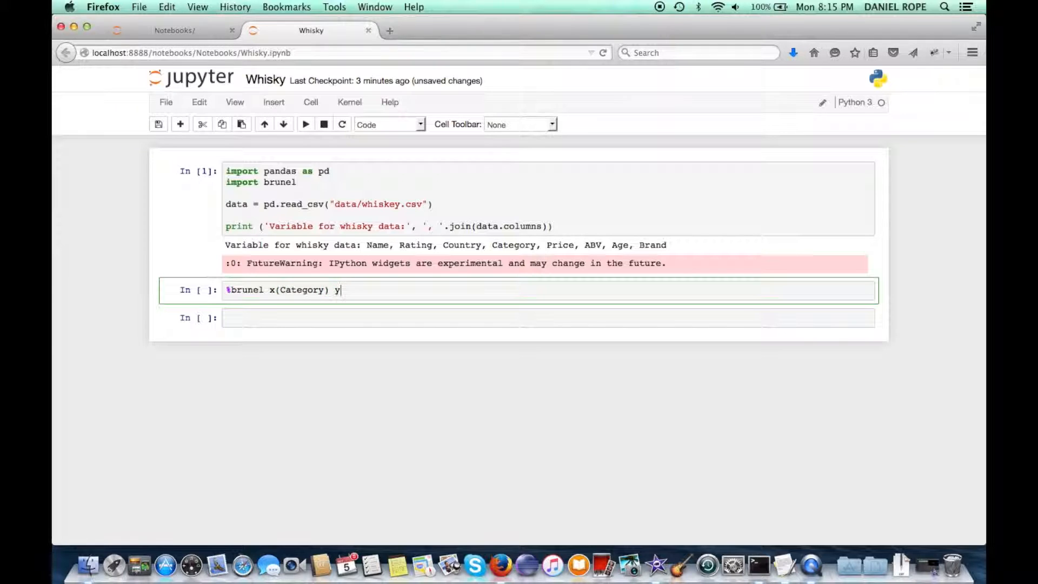
text((ABV) bar)
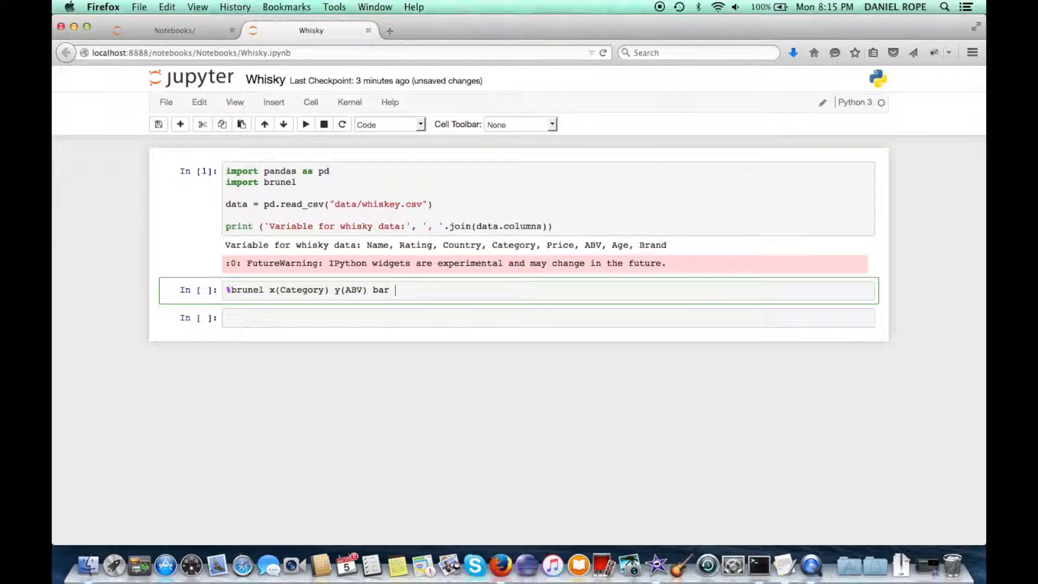
text(mean(ABV))
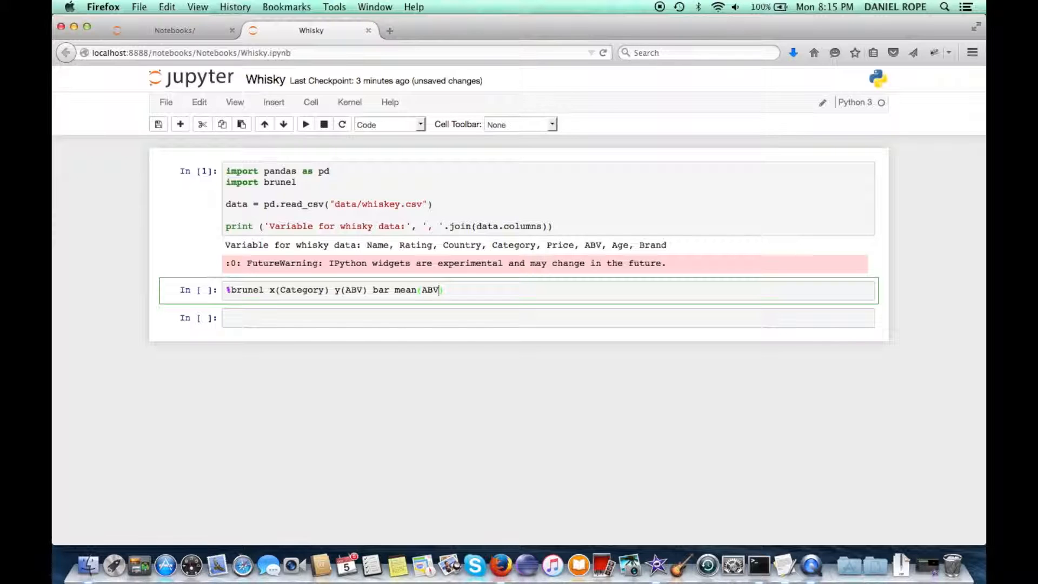
click(305, 123)
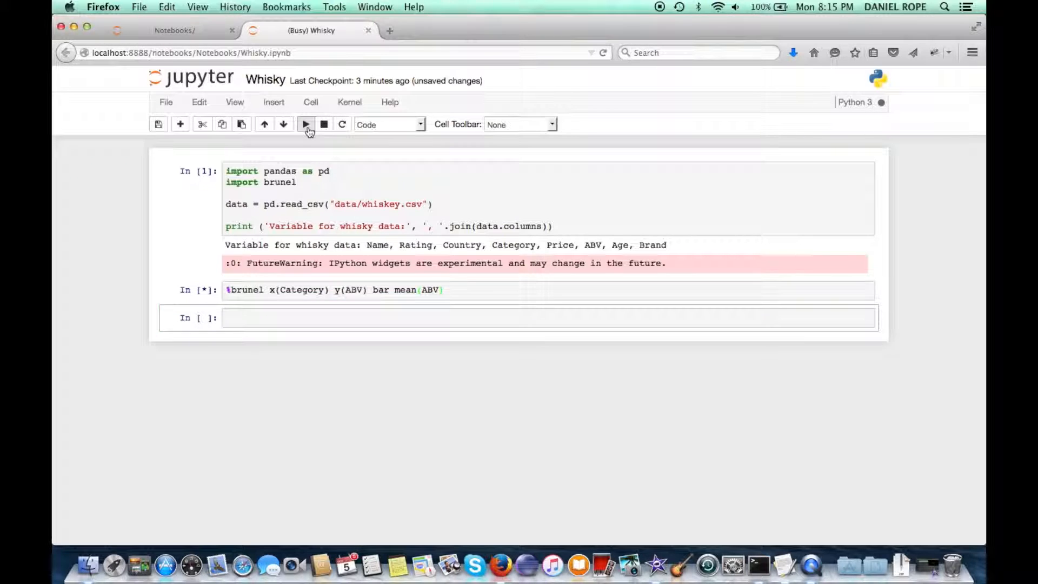
Step: Append sort(ABV:ascending), rerun the bar chart, and begin adding transpose
click(305, 123)
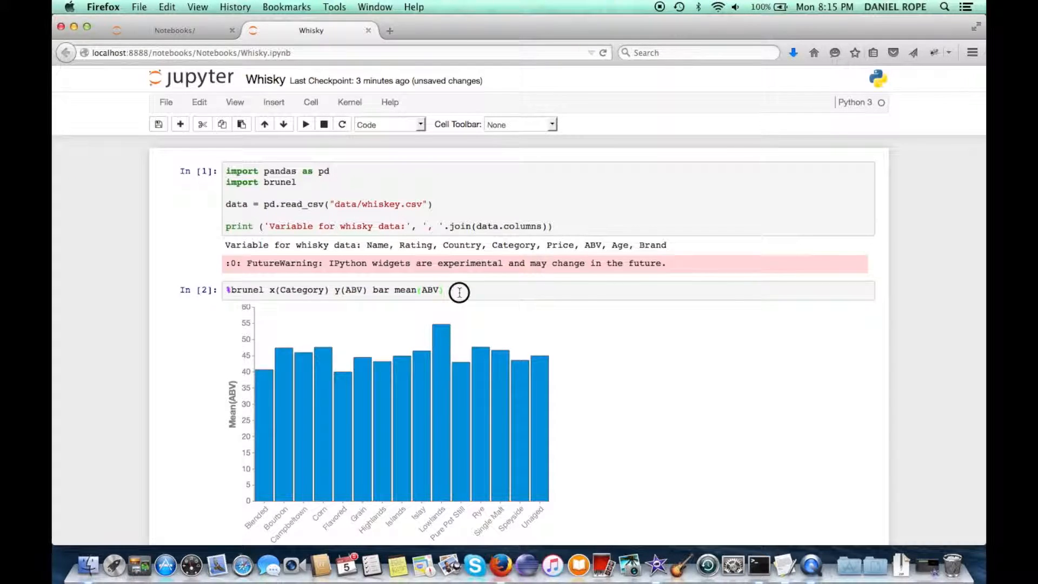
text(sort(ABV)
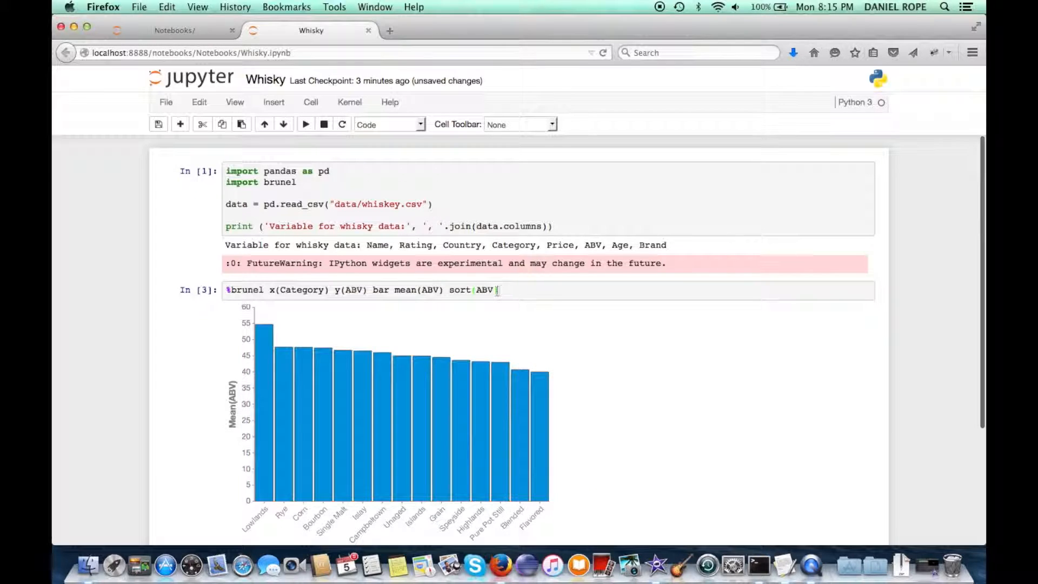
text(:)
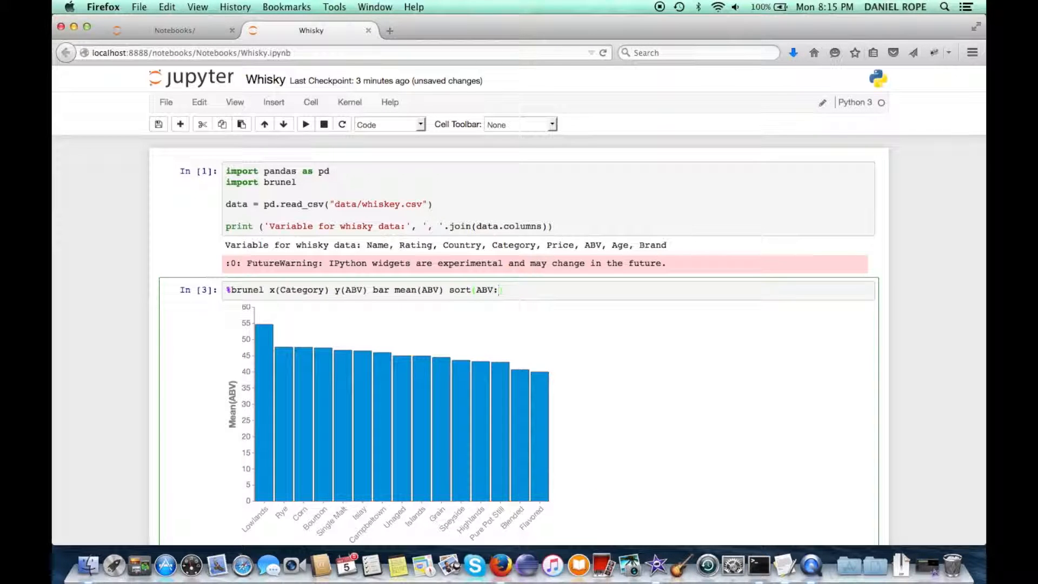
text(ascending))
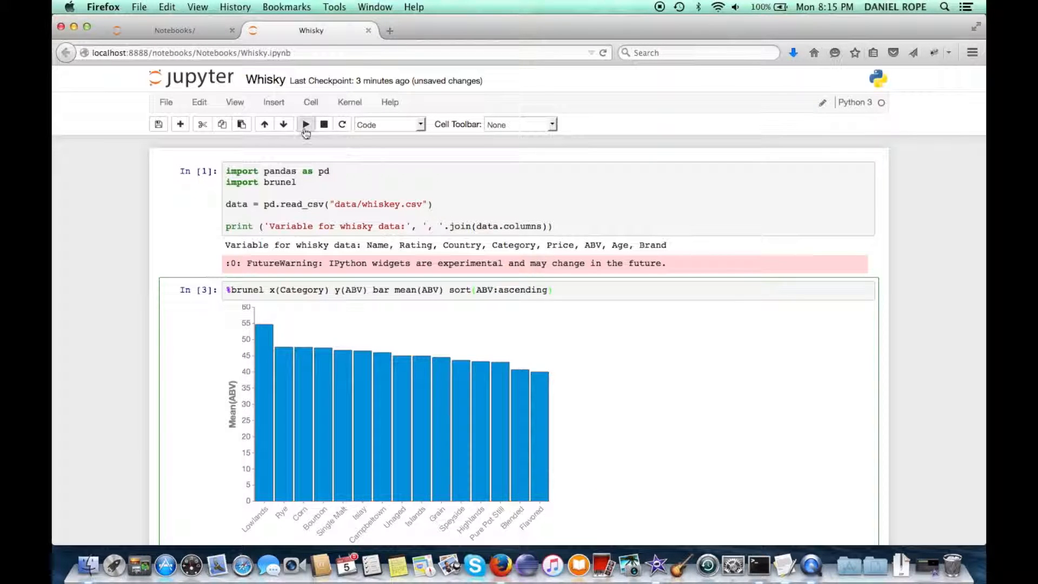
click(305, 123)
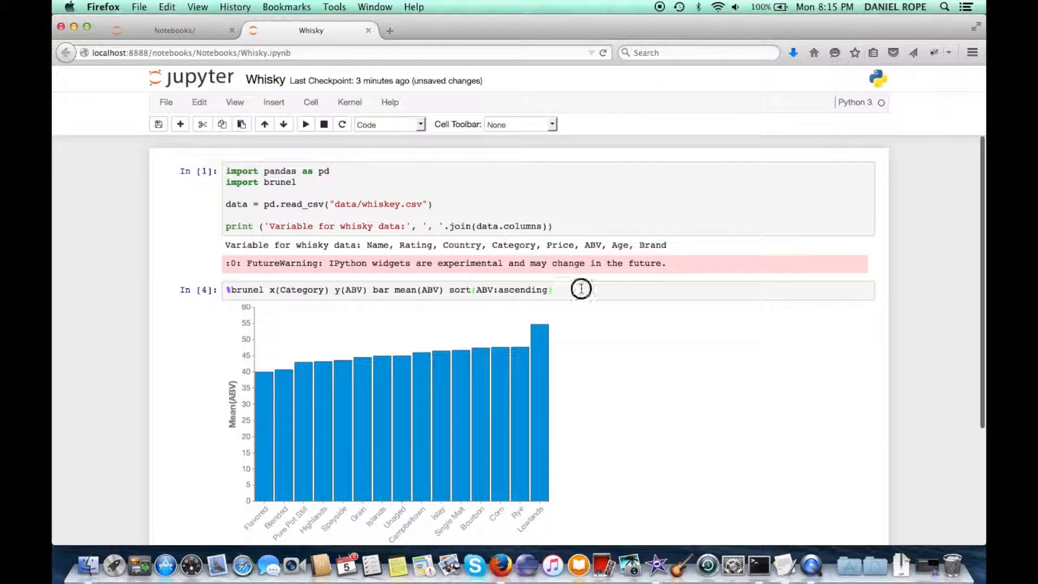
text(tranpose)
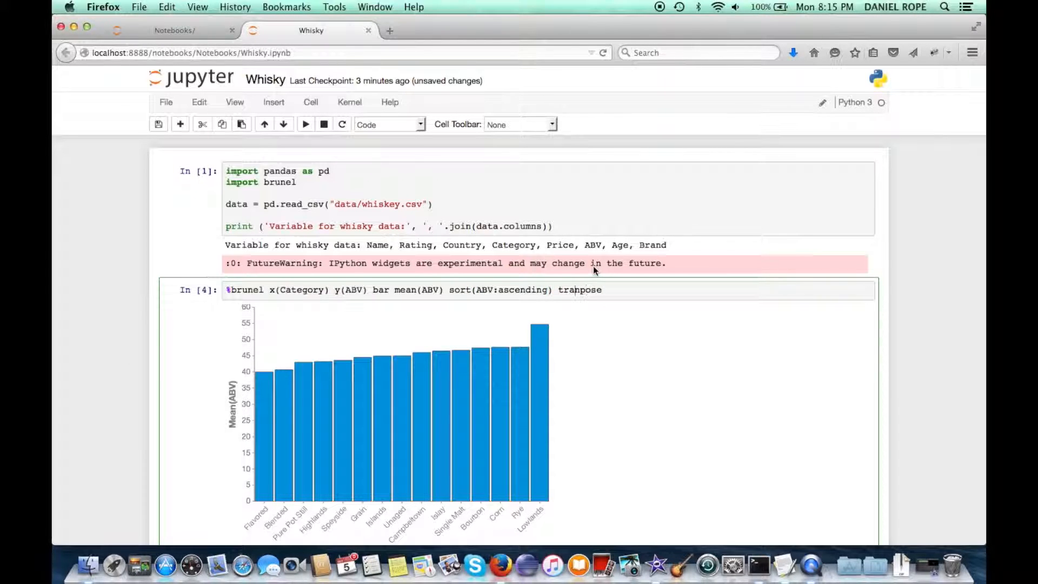
Step: Rerun with transpose for horizontal bars, then add tooltip(#all) for hover details
click(305, 125)
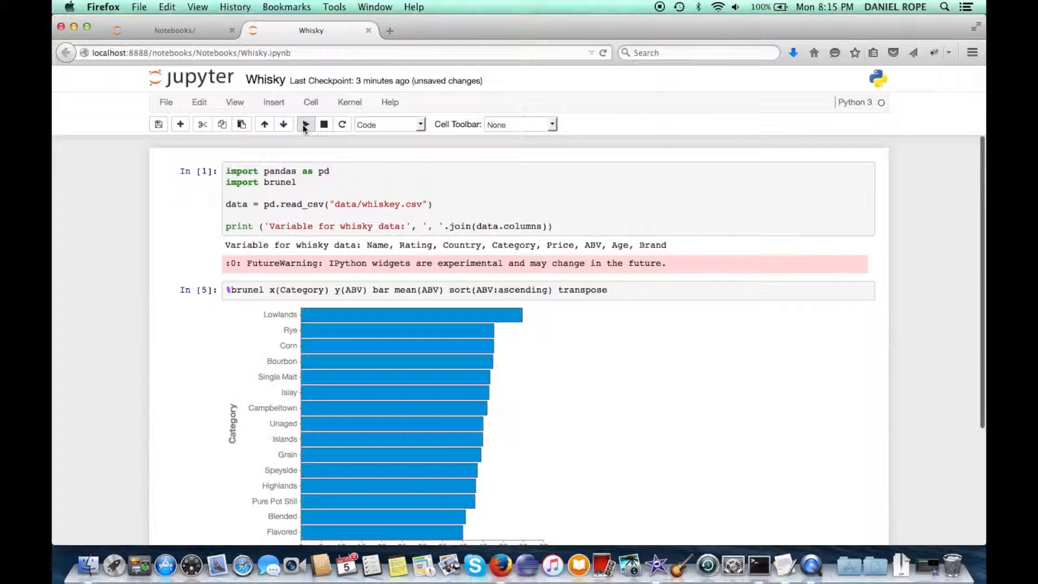
click(625, 290)
text( tooltip()
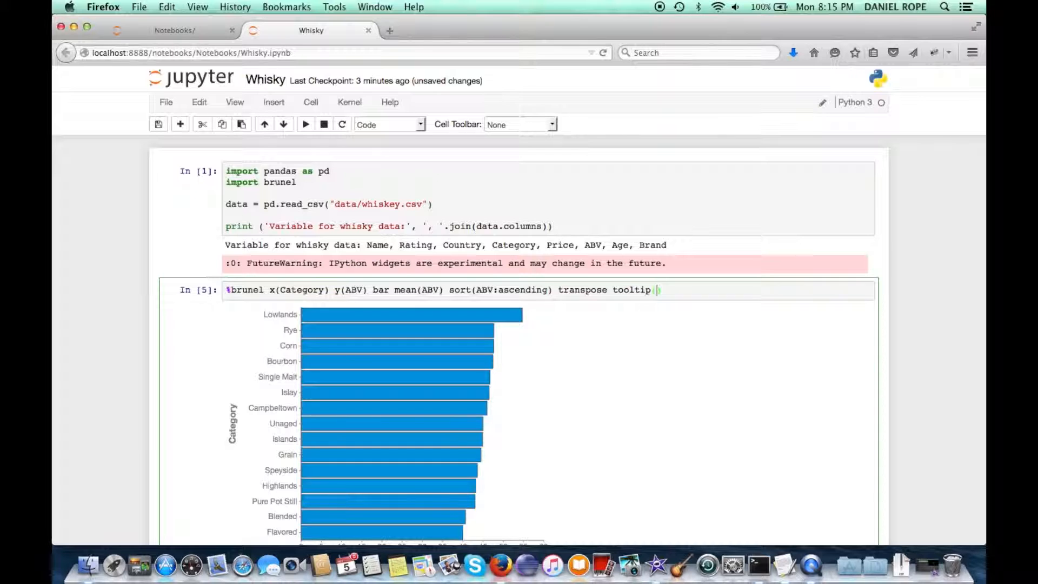
text((#all))
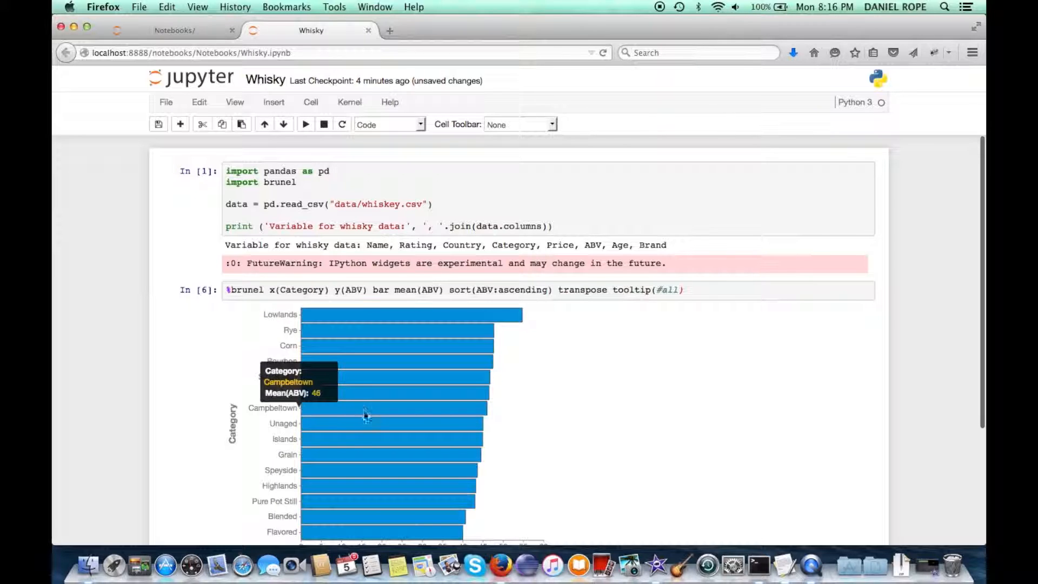
mouse_move(706, 34)
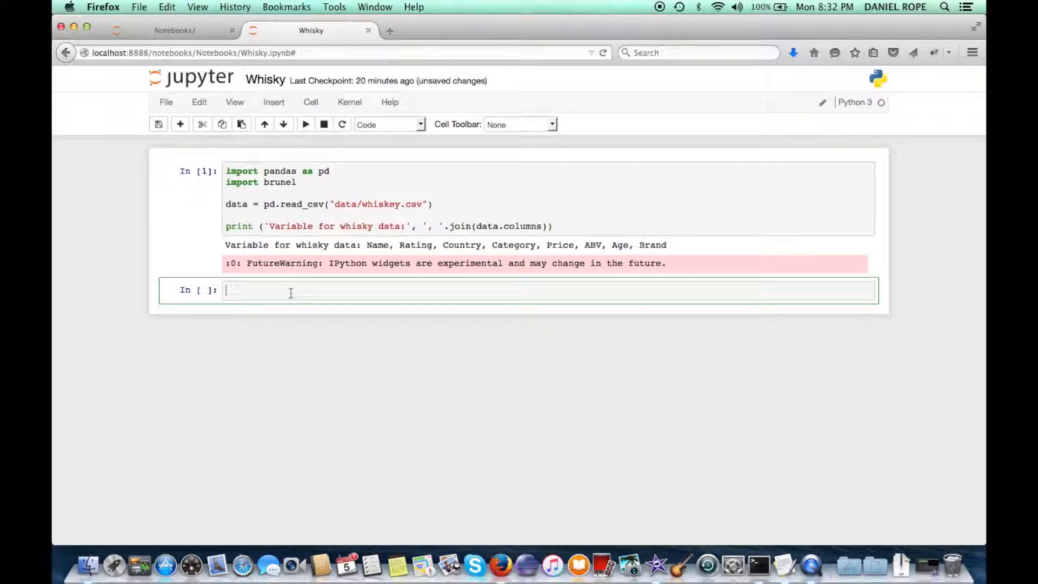
Step: Run %brunel x(Country) size(#count) bubble label(Country) to draw labelled country bubbles
text(%)
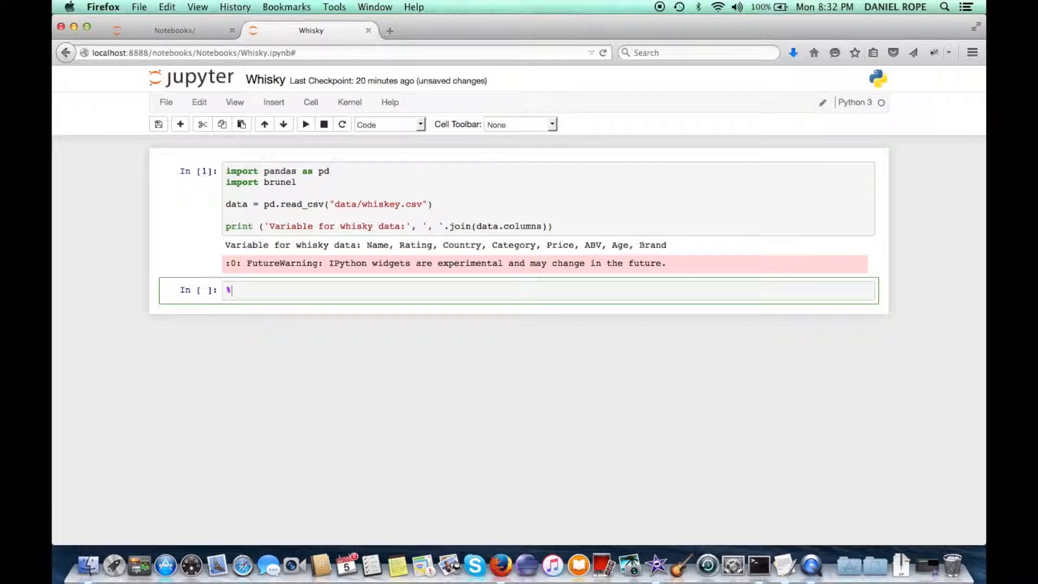
text(br)
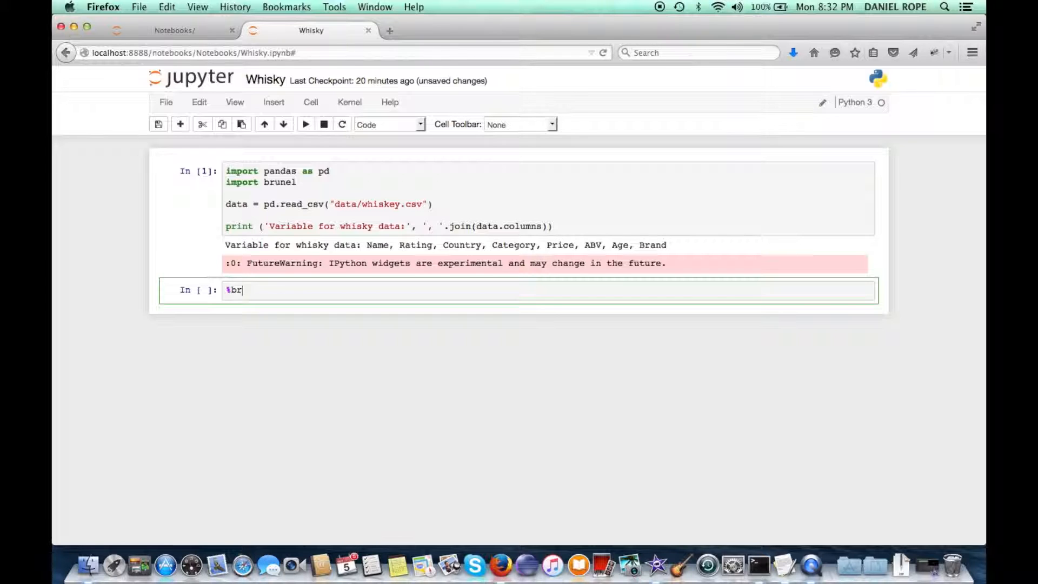
text(unel)
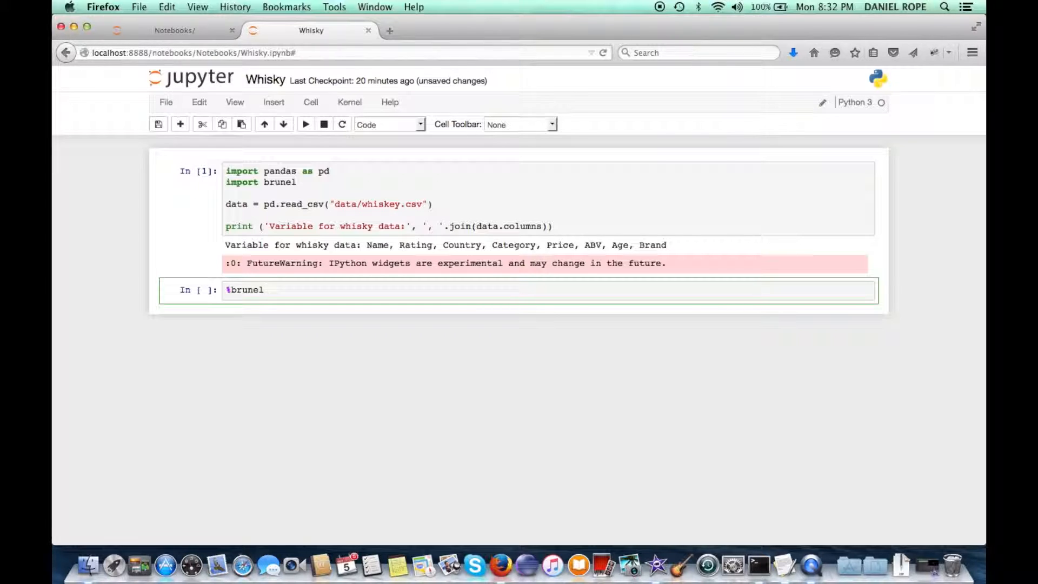
text(x(C)
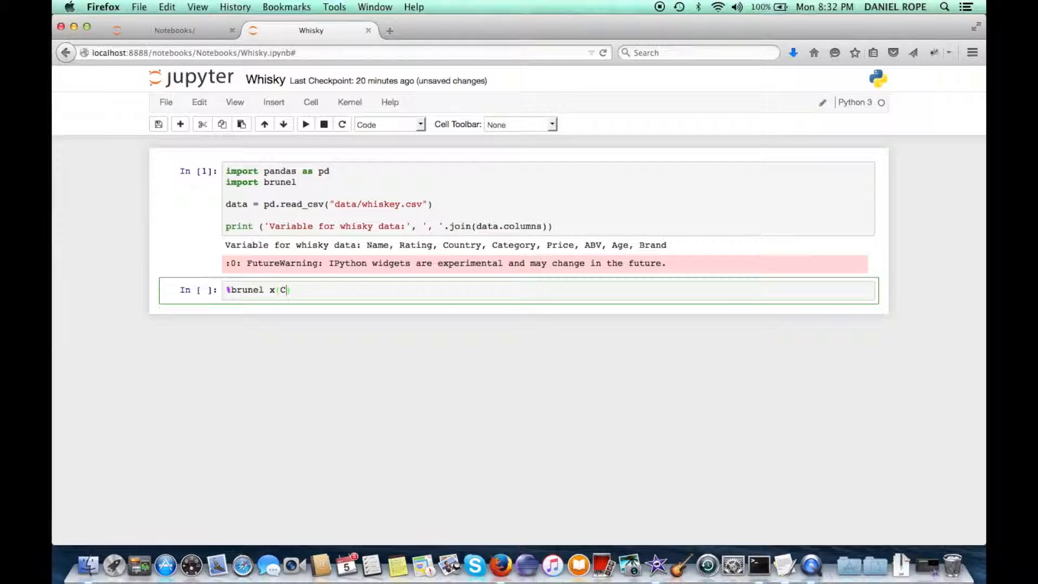
text(ountry))
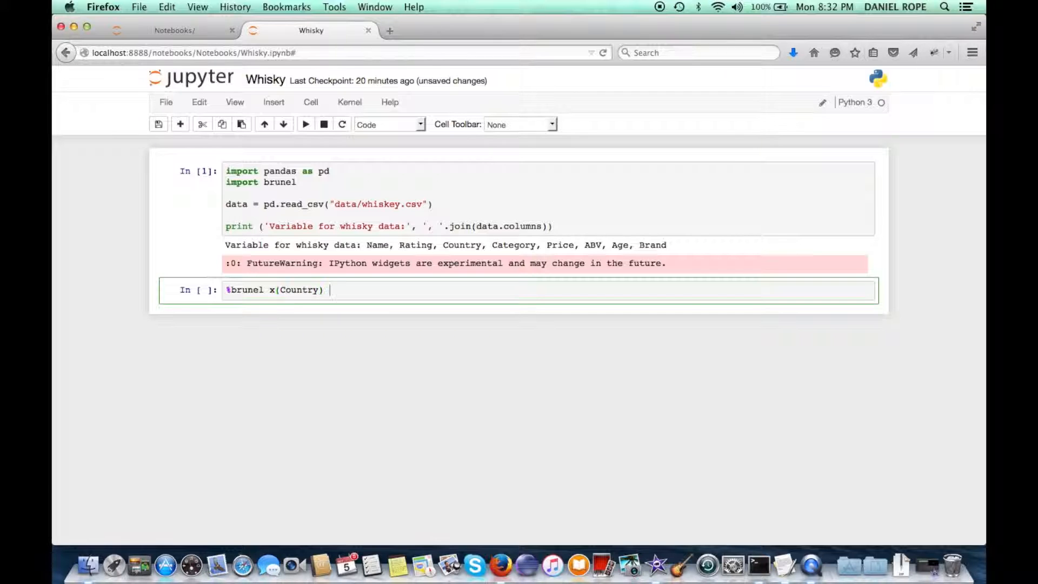
text(e)
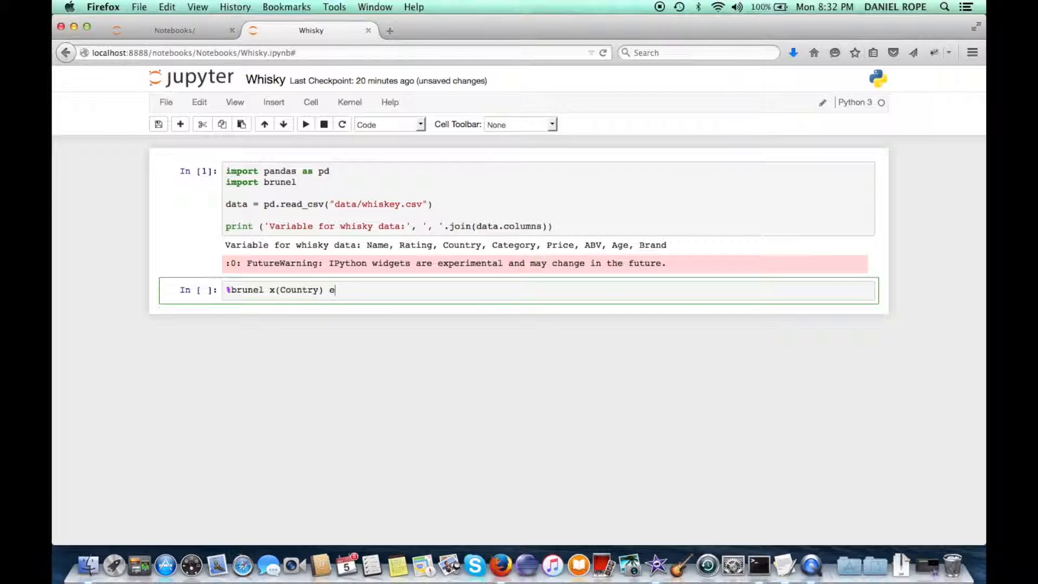
text(size(#)
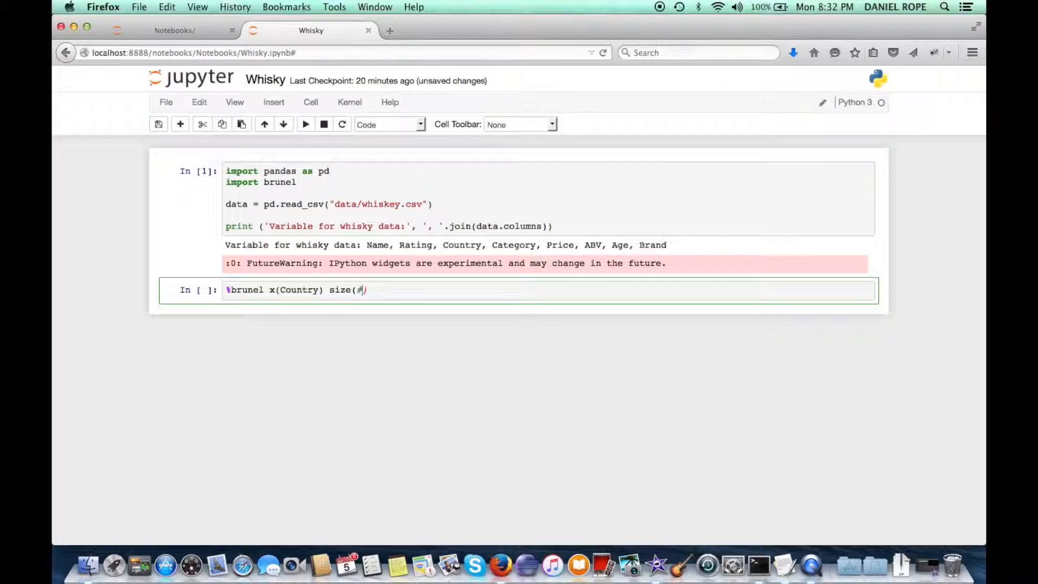
text(count)
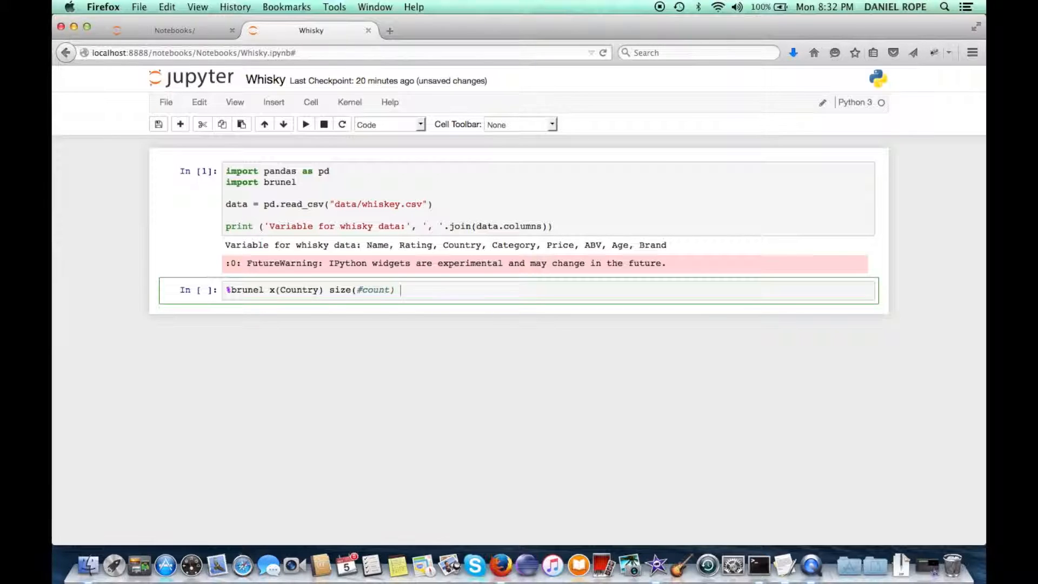
text(bubble)
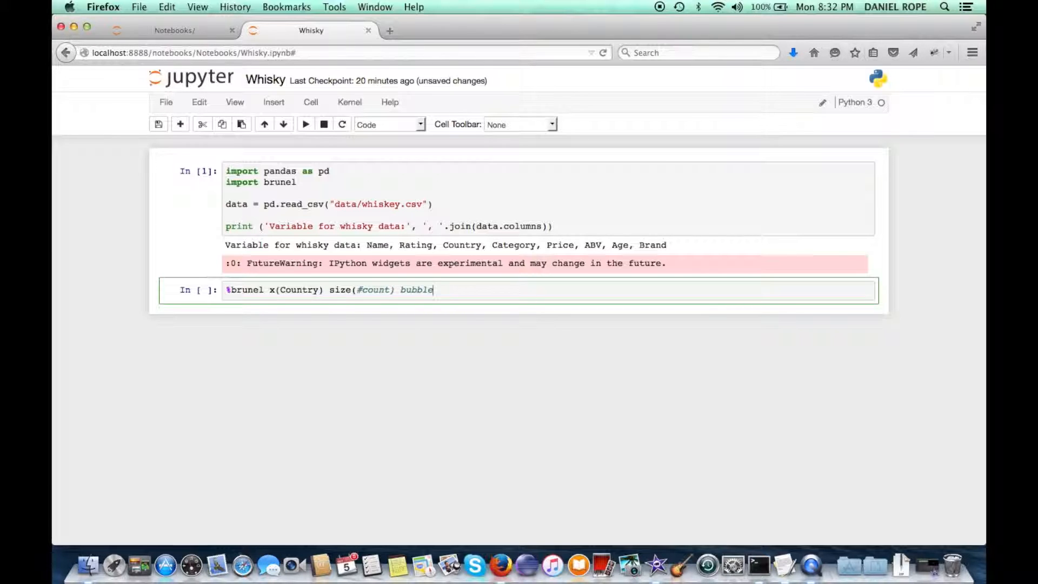
text(label(Cou)
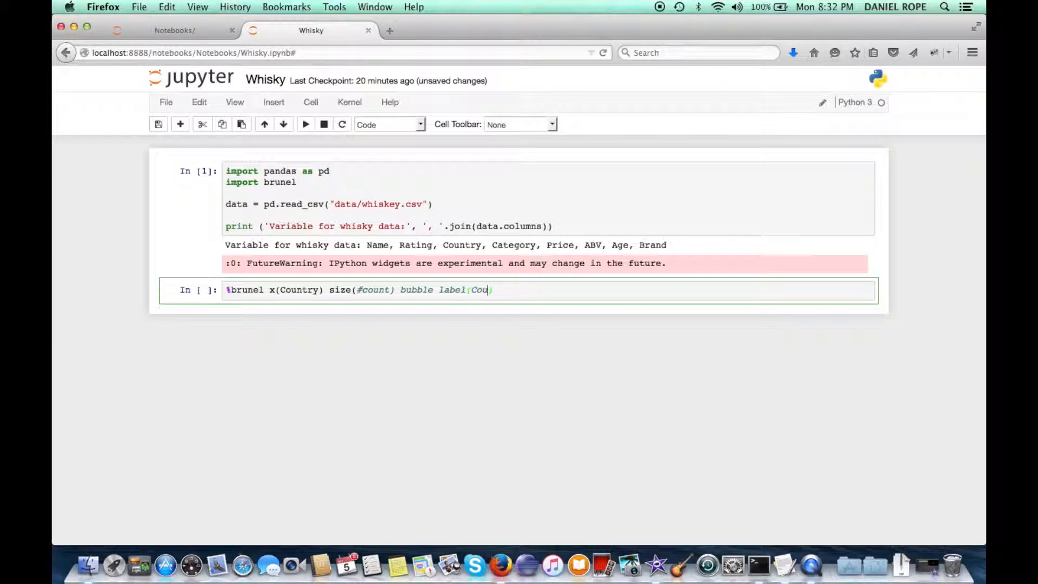
text(ntry))
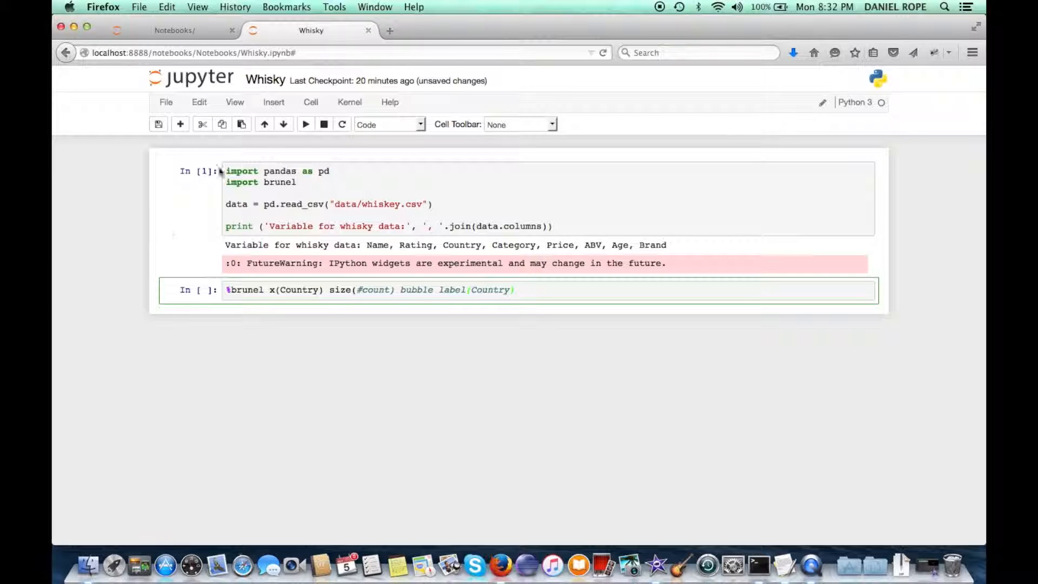
click(305, 124)
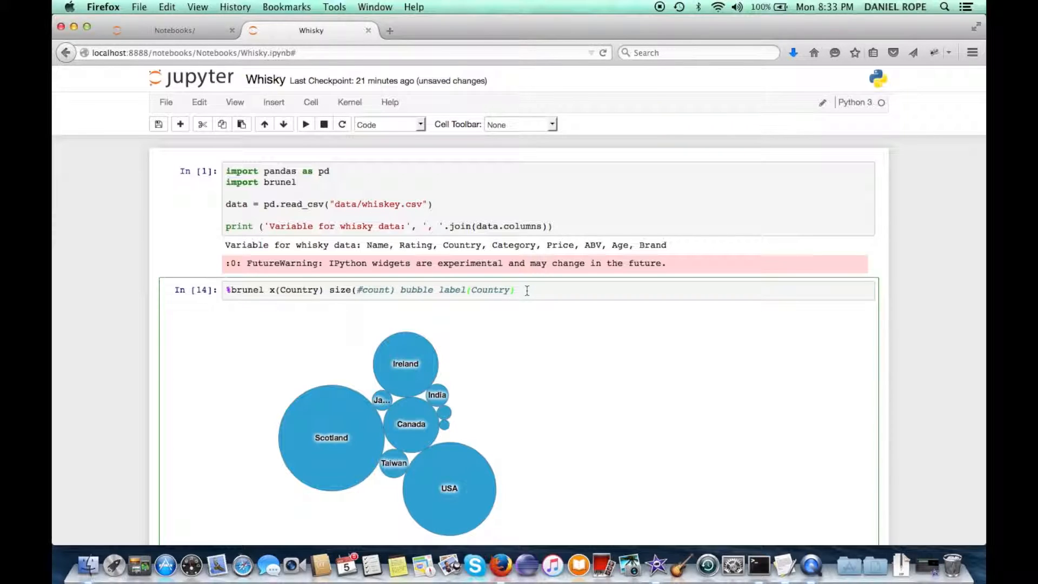
mouse_move(399, 306)
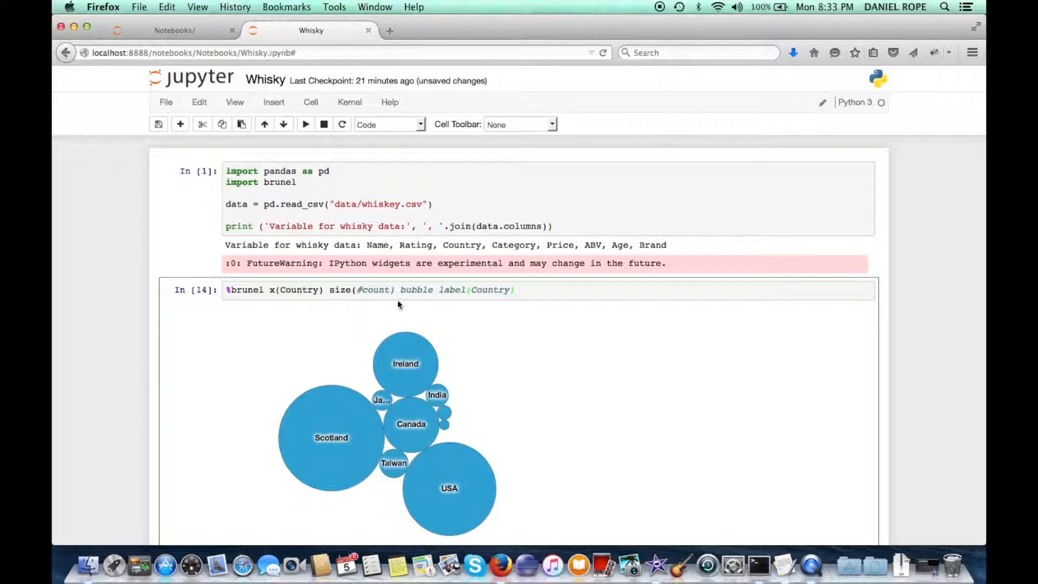
Step: Extend to %%brunel with interaction(select) | x(Category) y(Price) mean(Price) bar interaction(filter), height 700, and rerun
click(227, 290)
text(%)
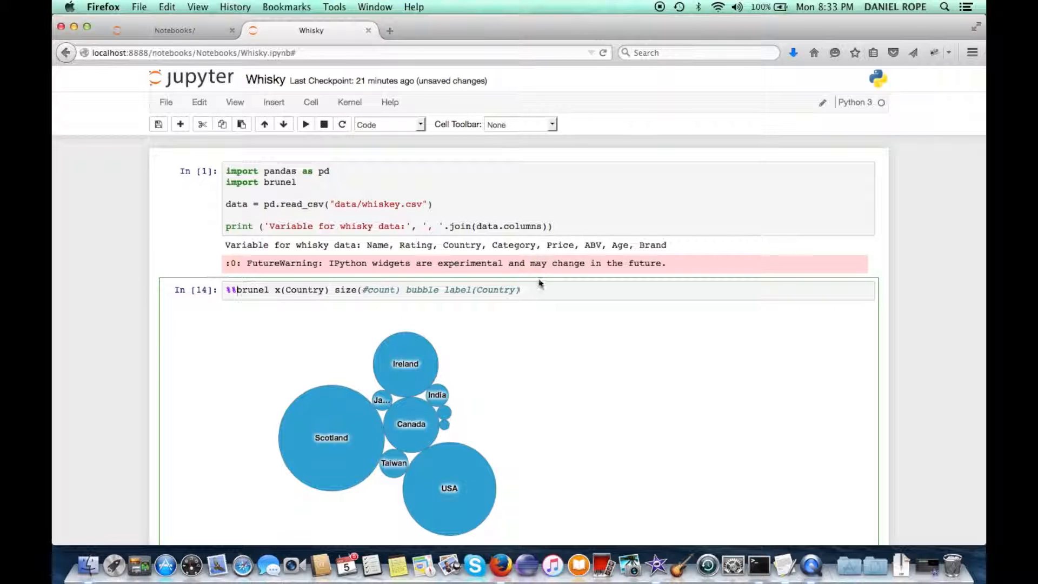
text(interaction(select) |)
text(x)
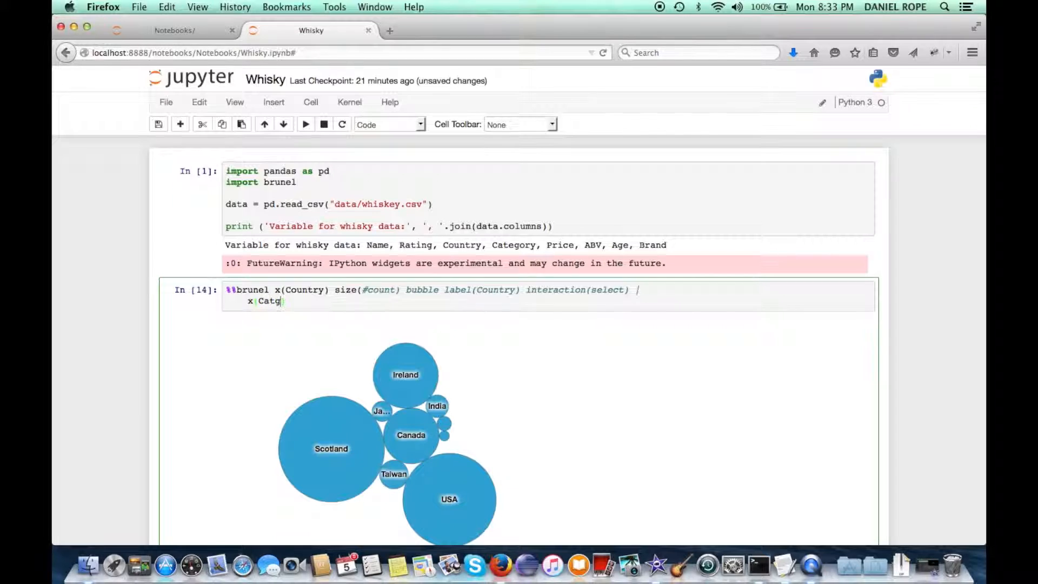
text((Category))
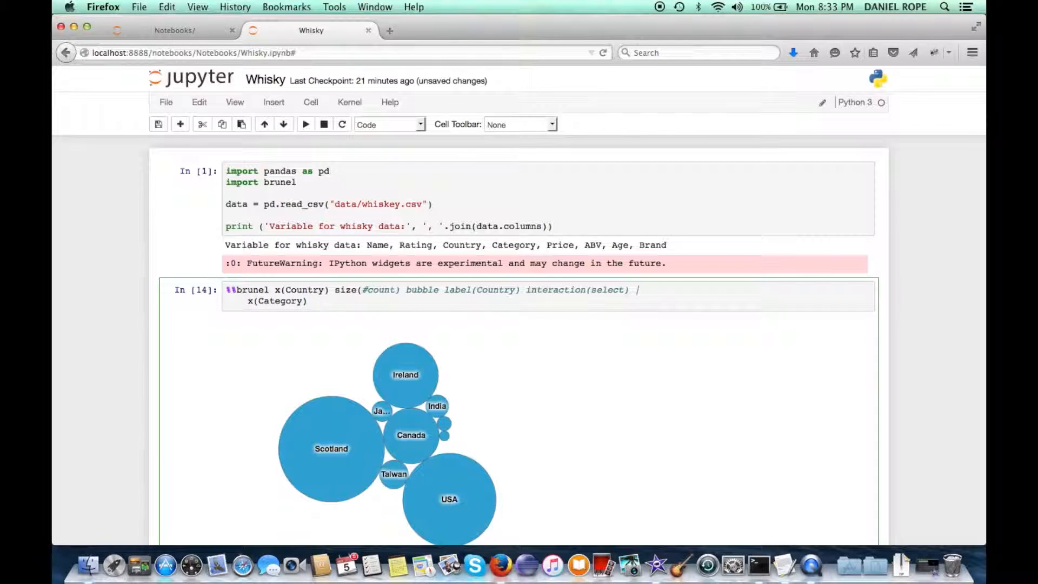
text(y Pric)
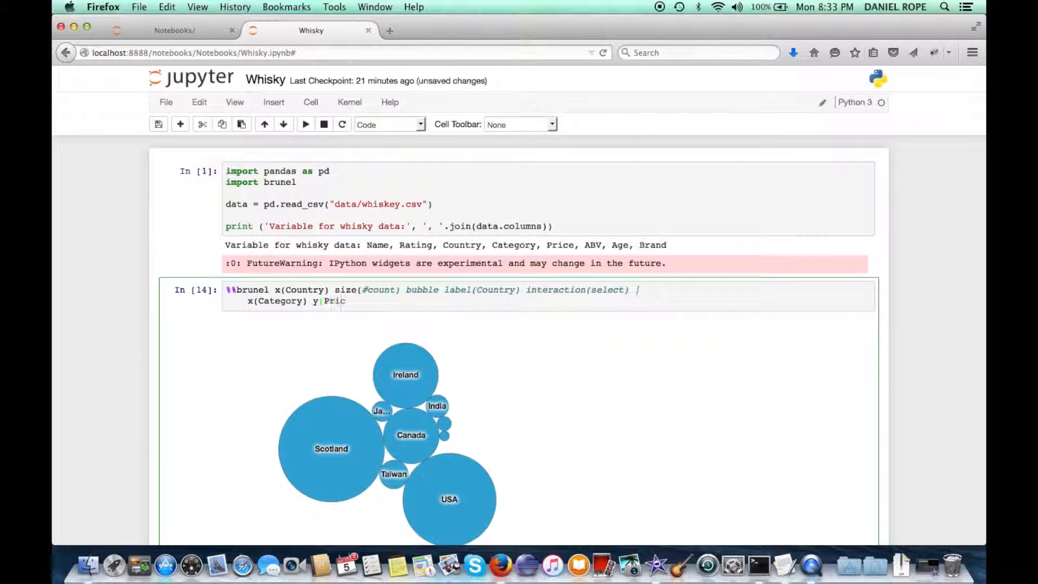
text(e) mean(Price))
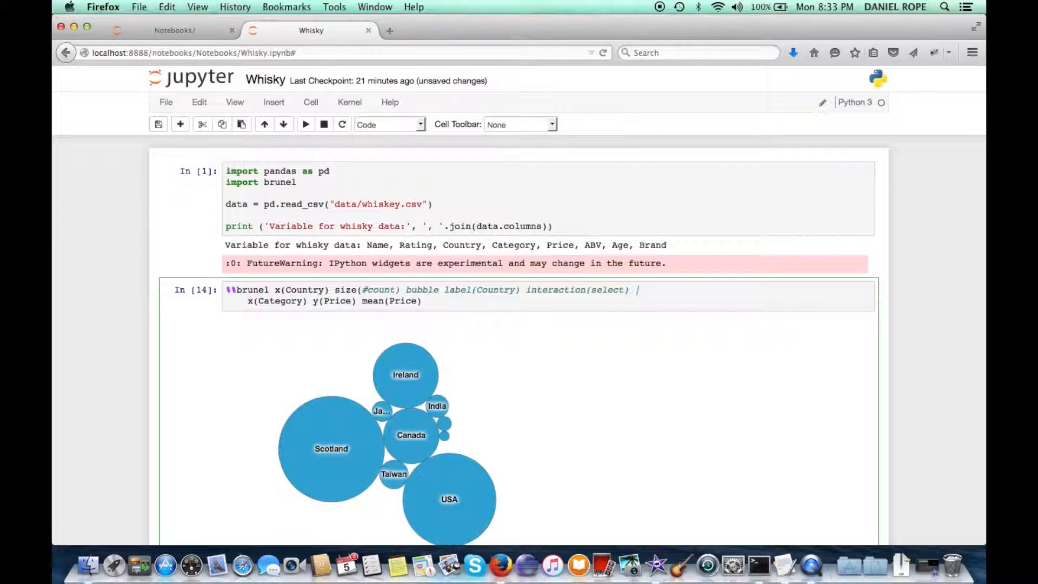
text(bar)
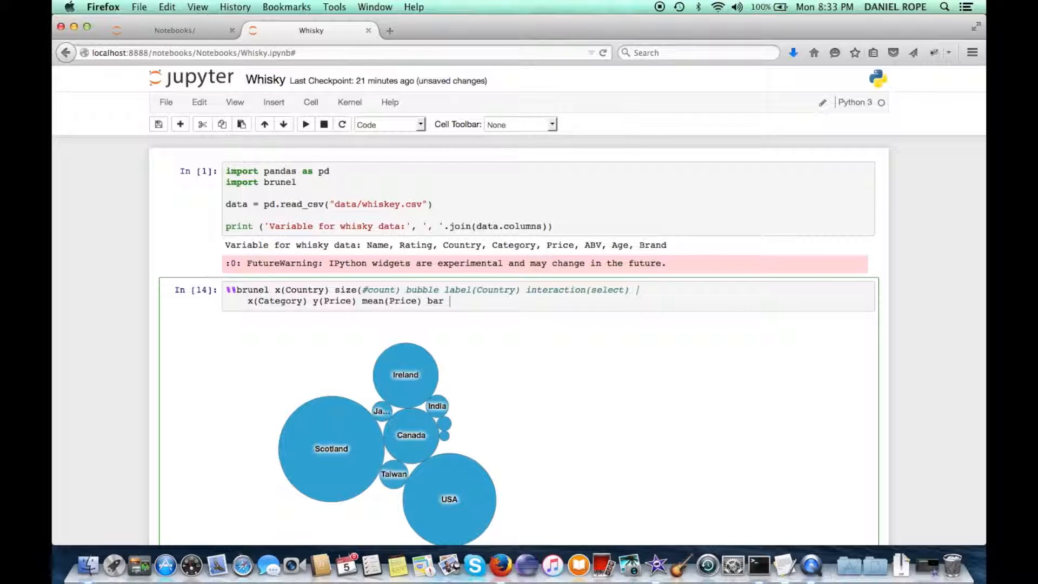
text(interactio)
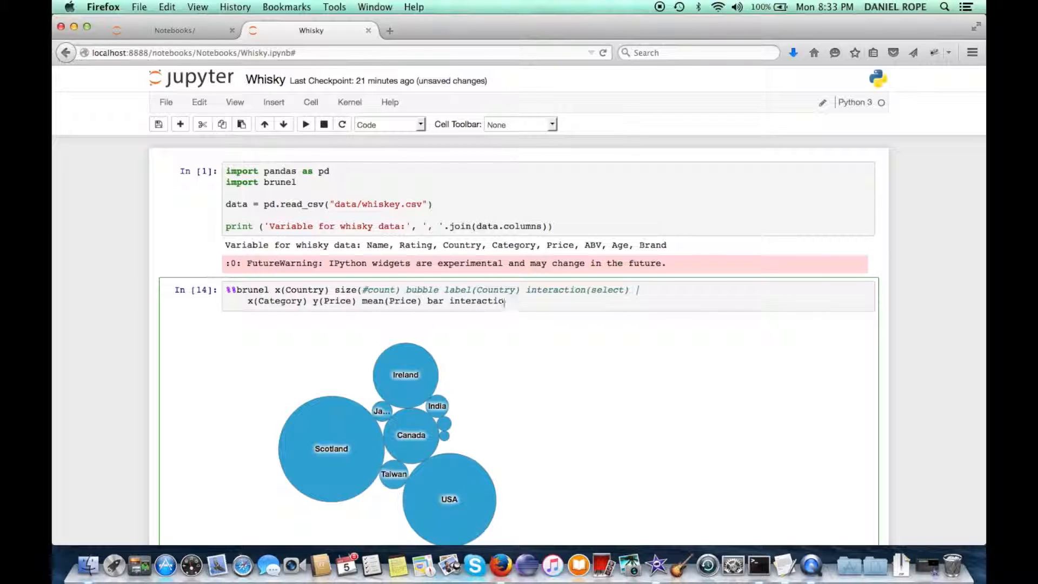
click(305, 123)
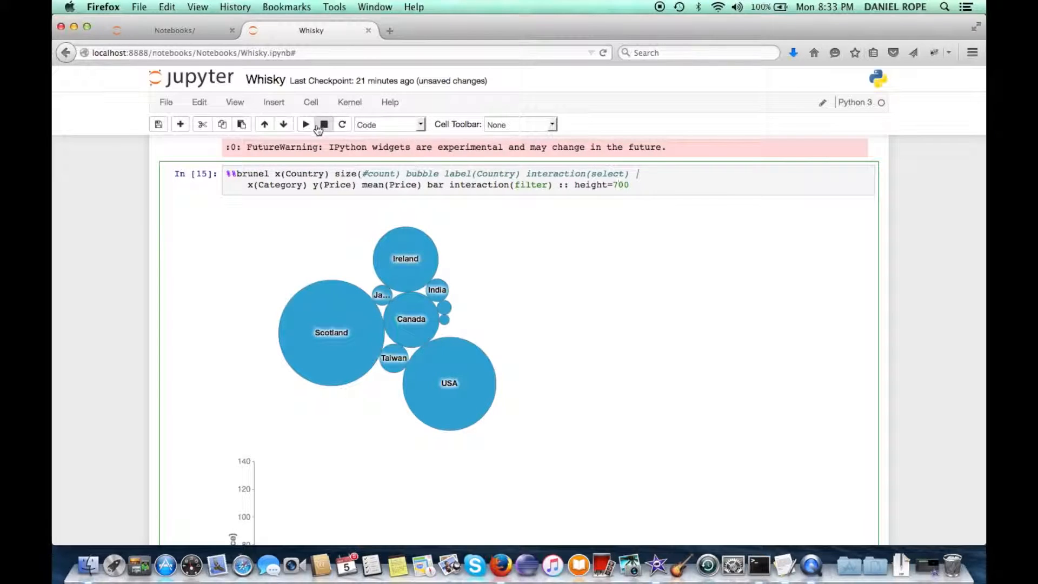
Step: Select the USA bubble, then the Taiwan bubble, filtering the price bars by country
scroll(down, 3)
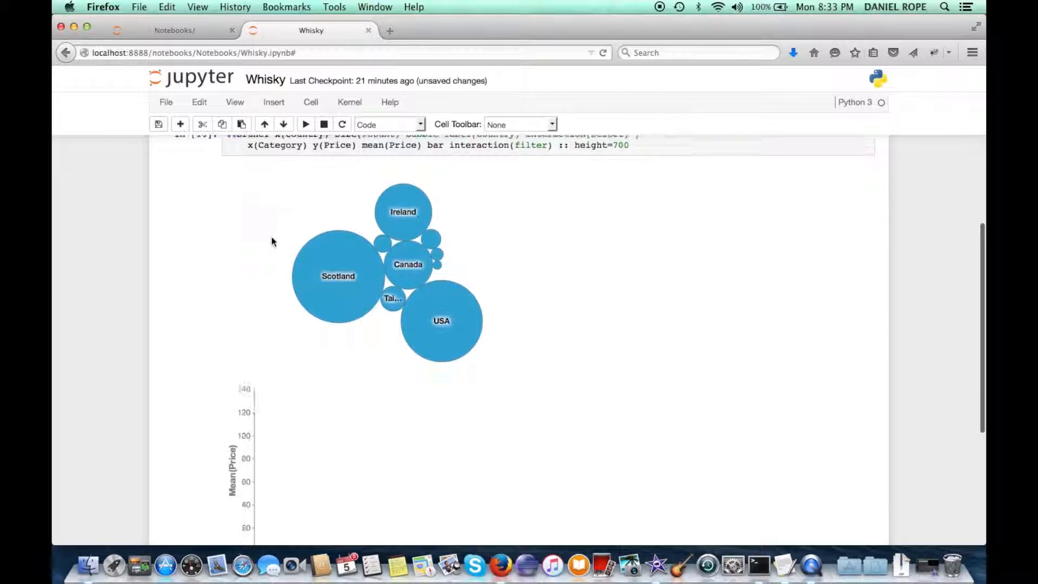
scroll(down, 3)
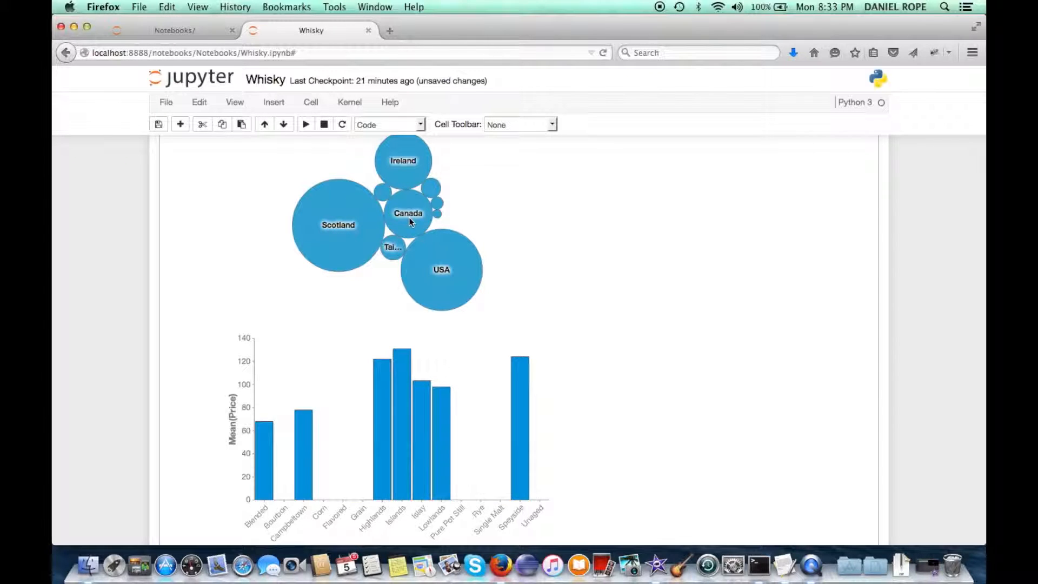
click(441, 271)
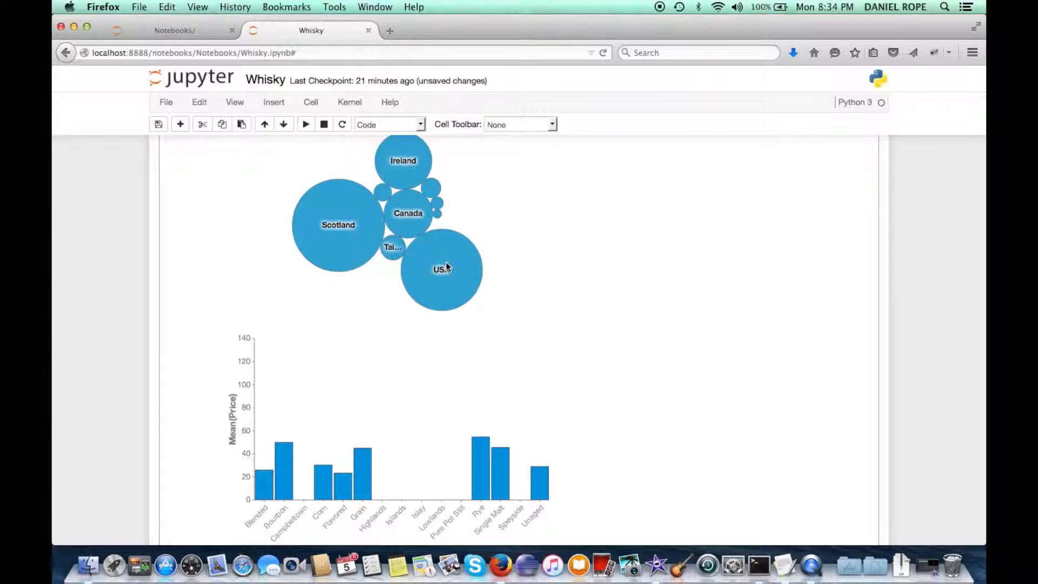
click(393, 249)
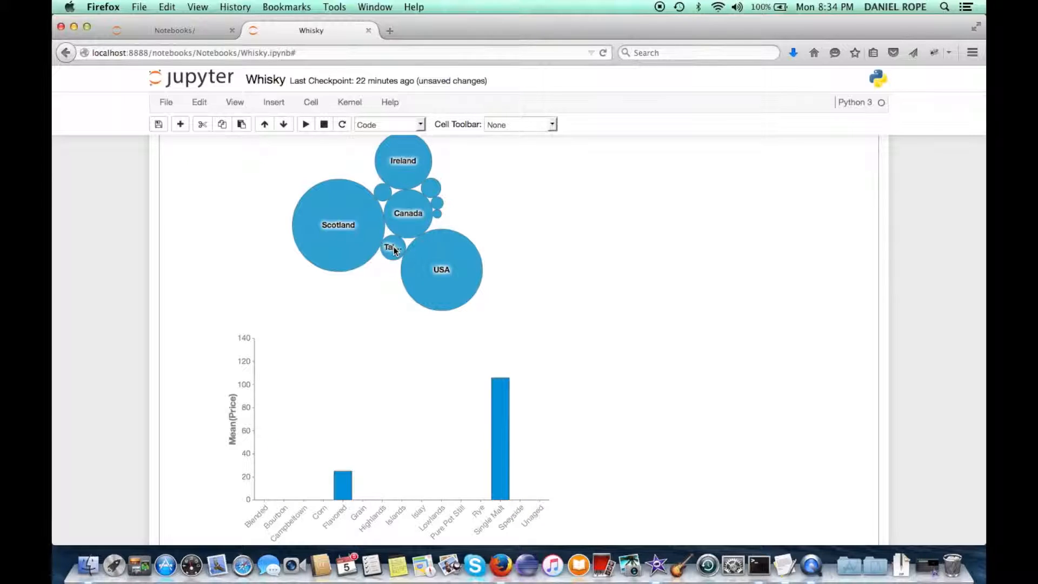
mouse_move(413, 210)
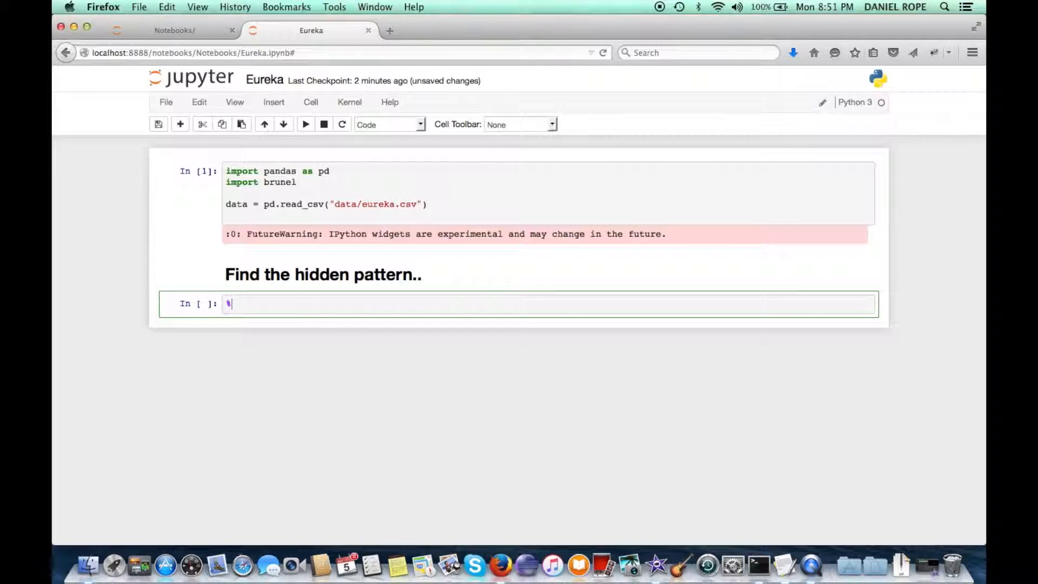
Step: Enter %brunel x(x) y(y) under 'Find the hidden pattern..' to scatter the EUREKA data
text(brunel x)
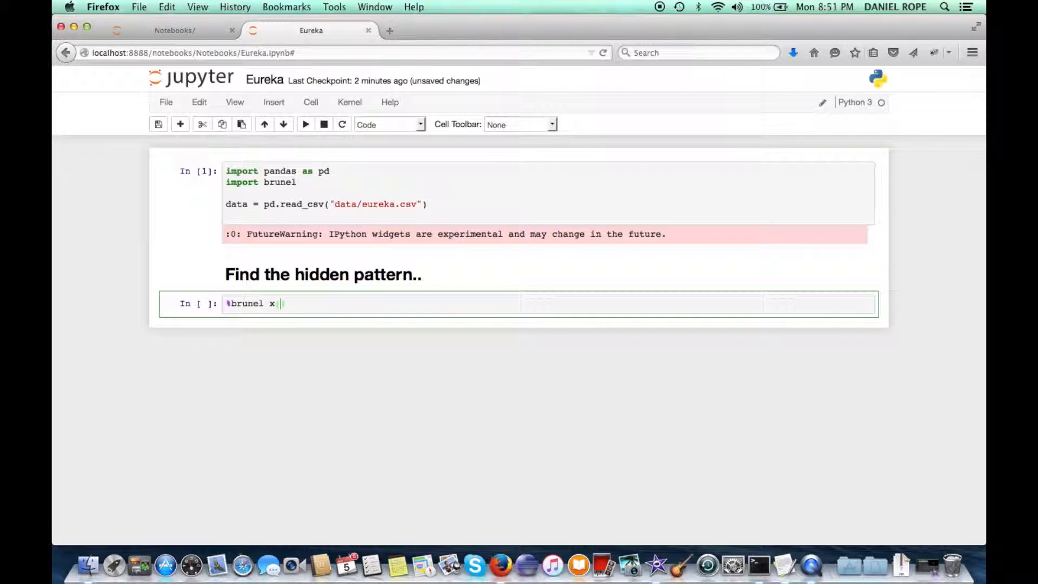
text((x) y)
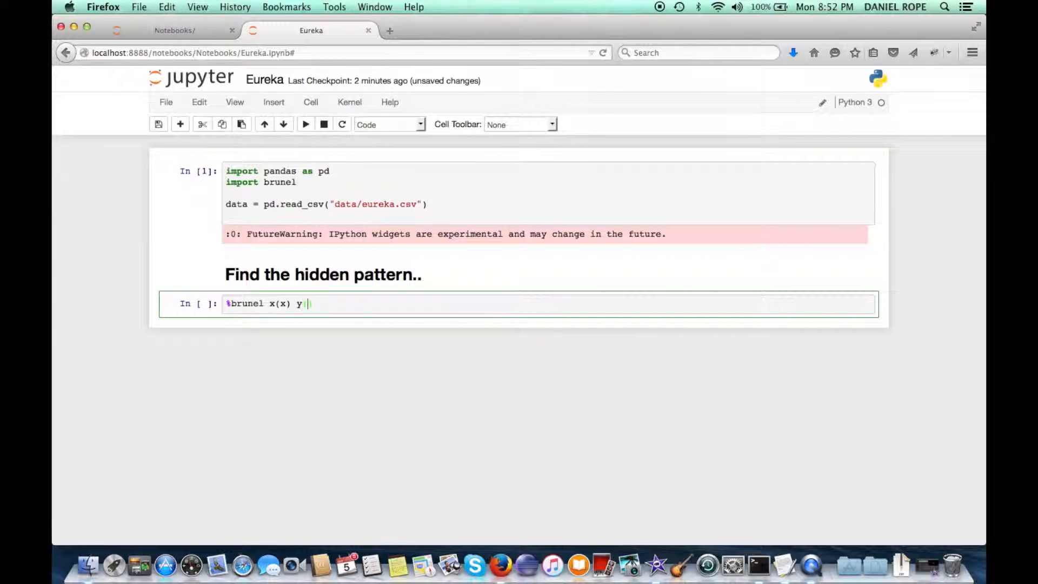
text((y))
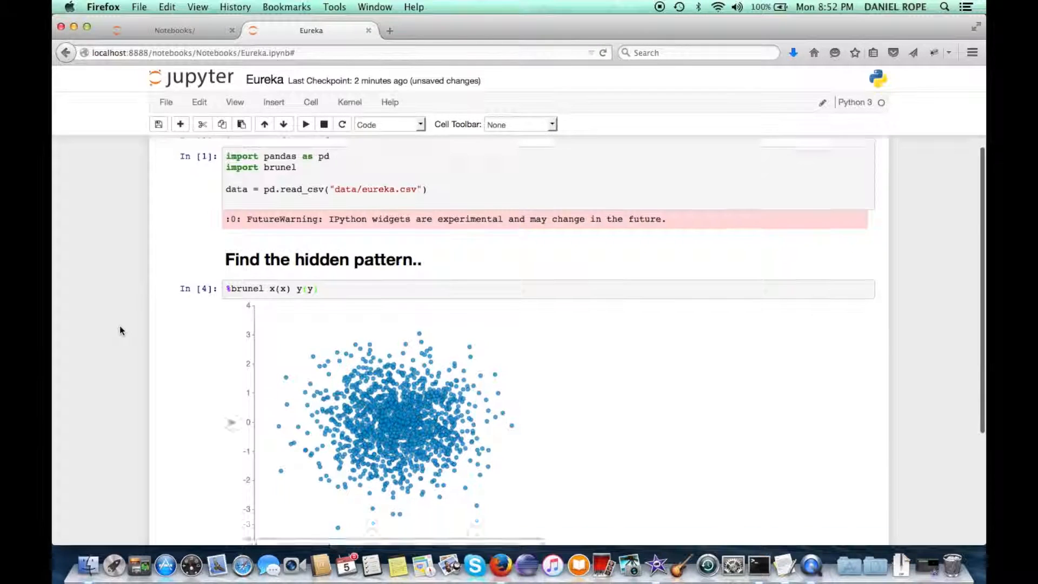
Step: Scroll-zoom into the scatter's centre until the points spell EUREKA
scroll(down, 3)
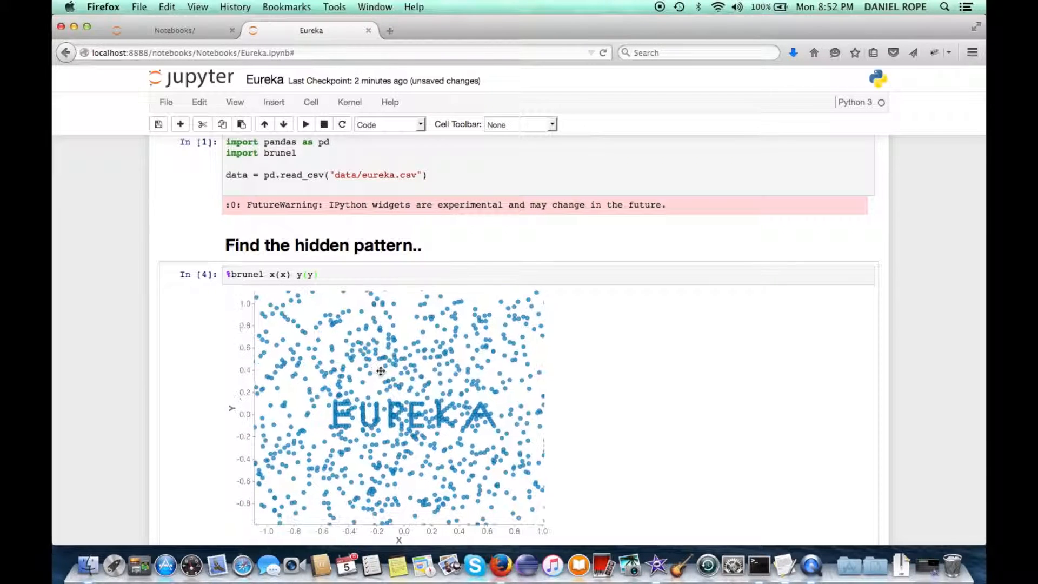
scroll(down, 3)
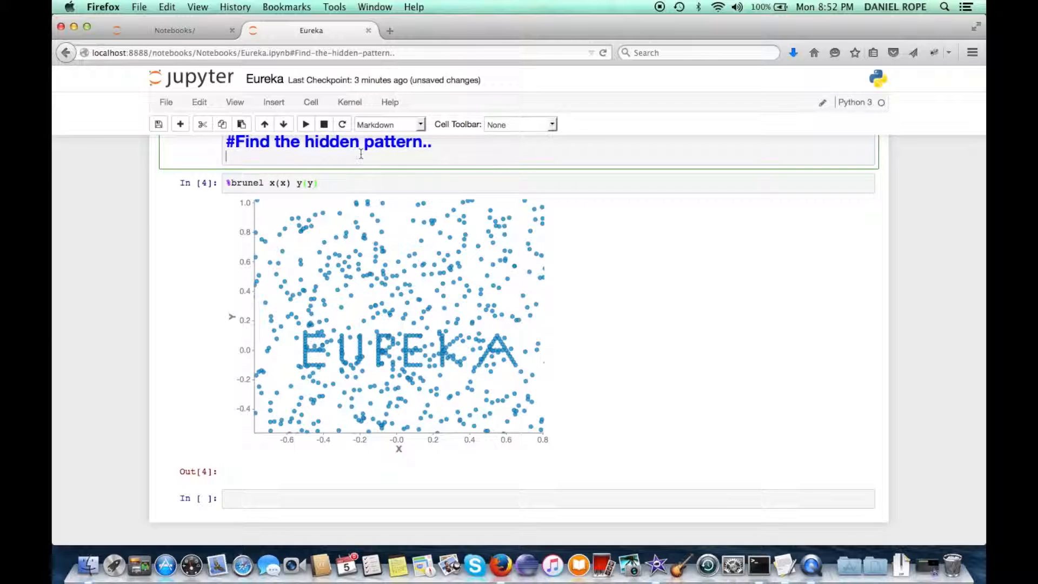
Step: Type 'hint' into the heading cell before moving to the Wordle notebook
text(hint)
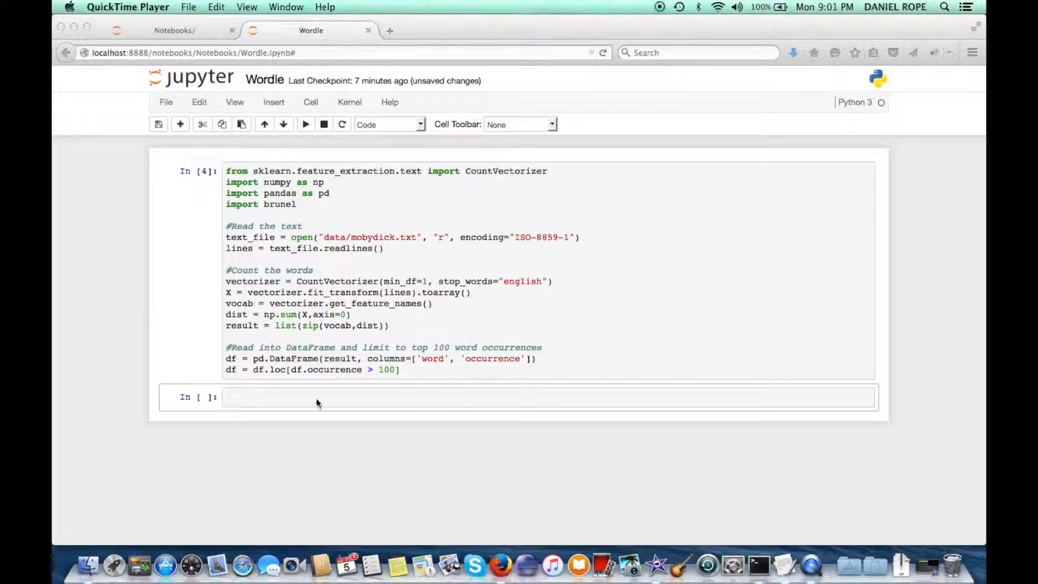
Step: Write %%brunel cloud with color, size and sort by occurrence and label(word)
text(%%brunel d)
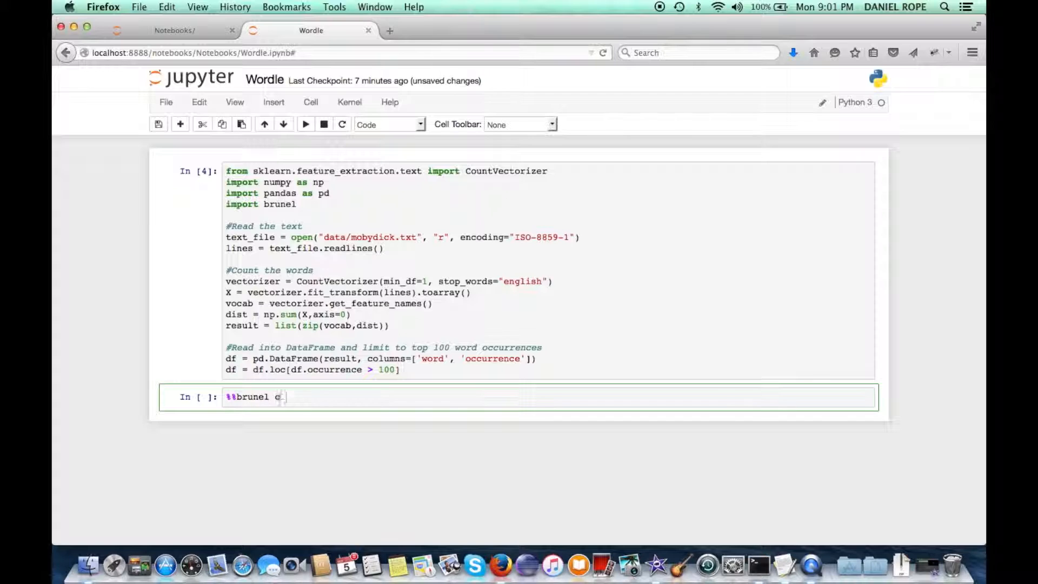
text(loud color(occurrence) size(occurrence)
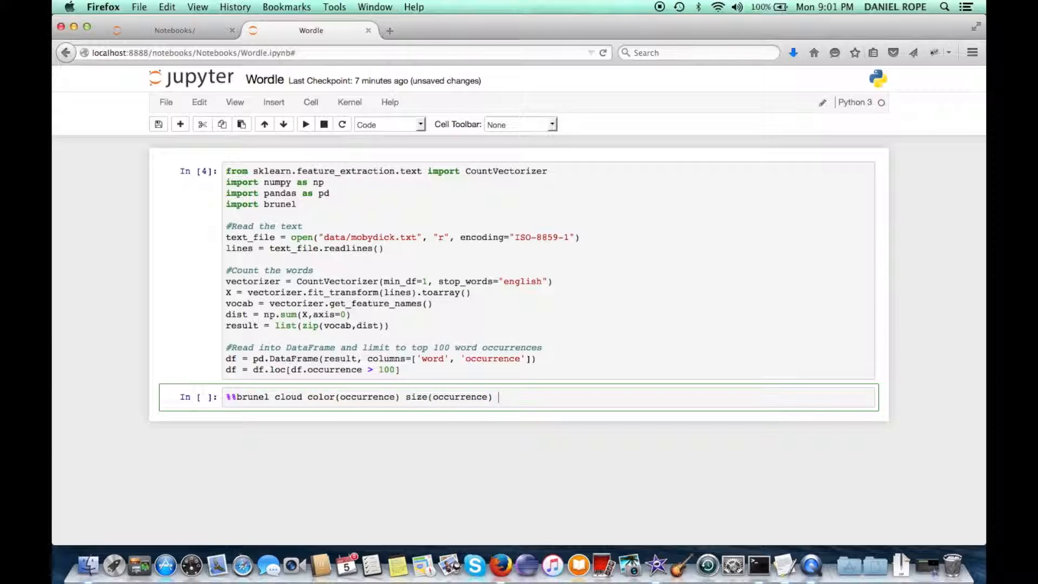
text(sort()
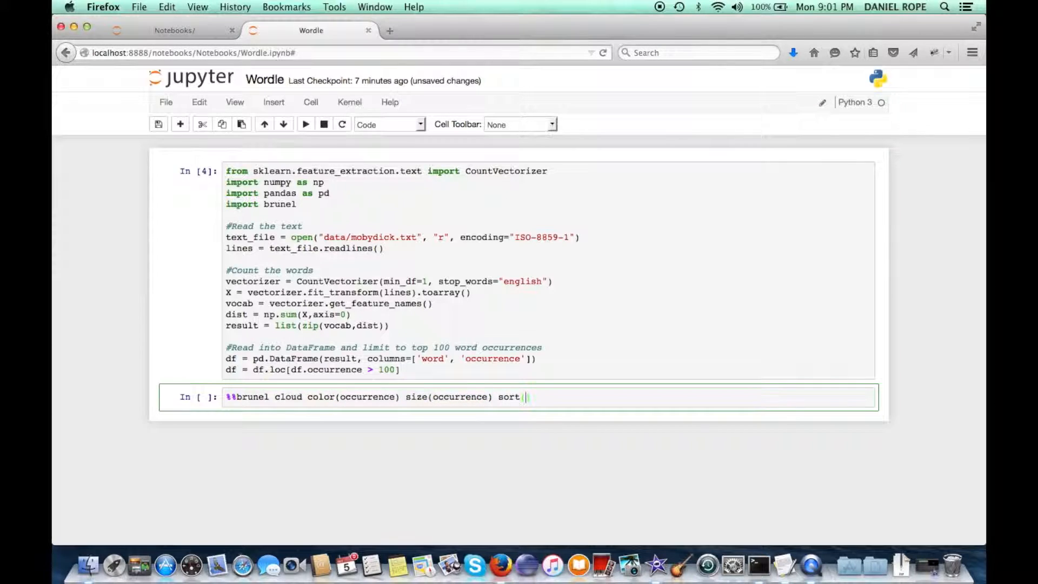
text((occurrence))
text(labe)
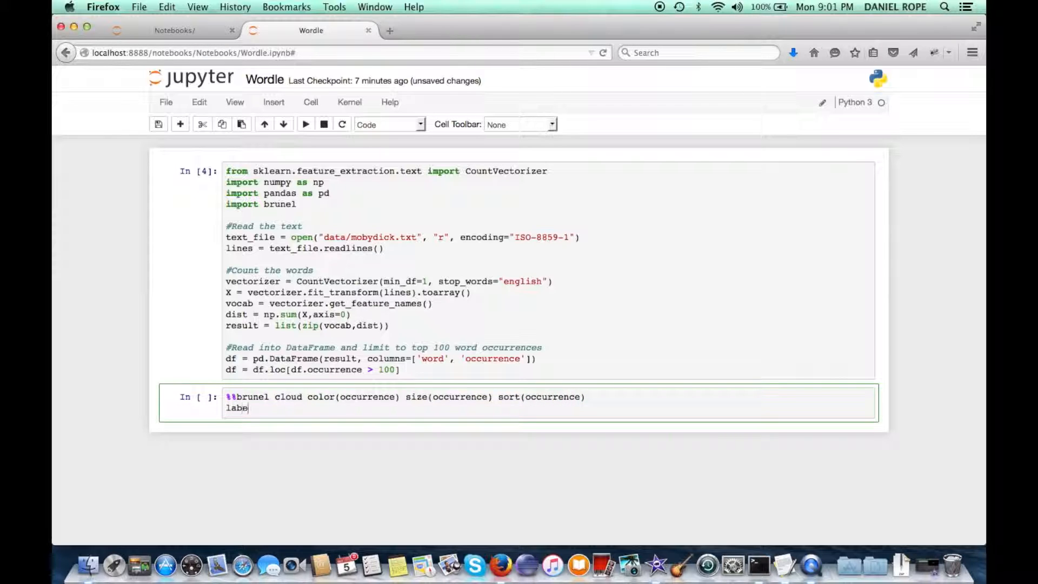
text(l(word))
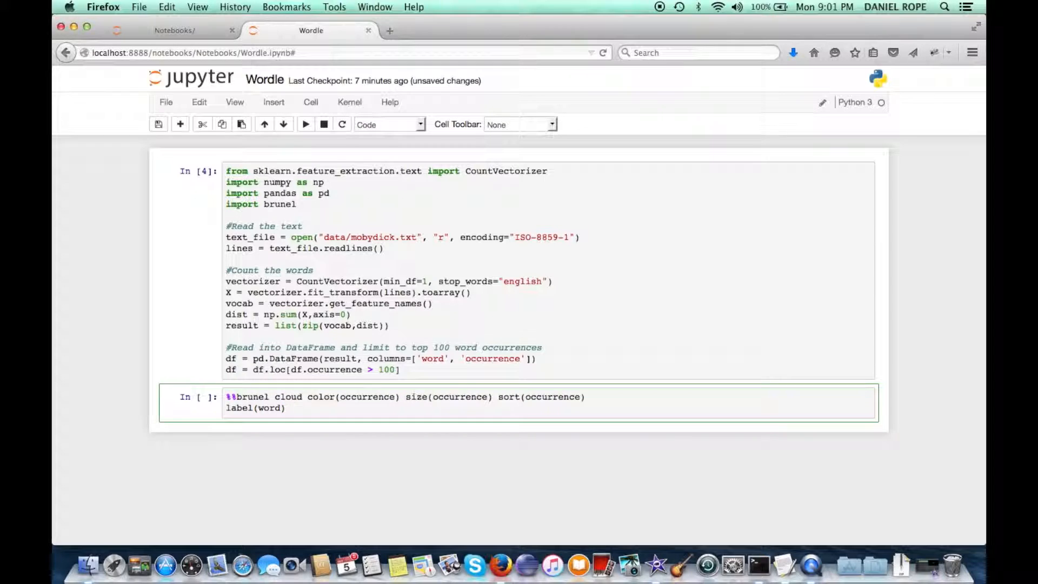
Step: Add style 'font-size:200px; font-family:Impact', legends(none), 600×600 size, and run the word cloud
text(style(''))
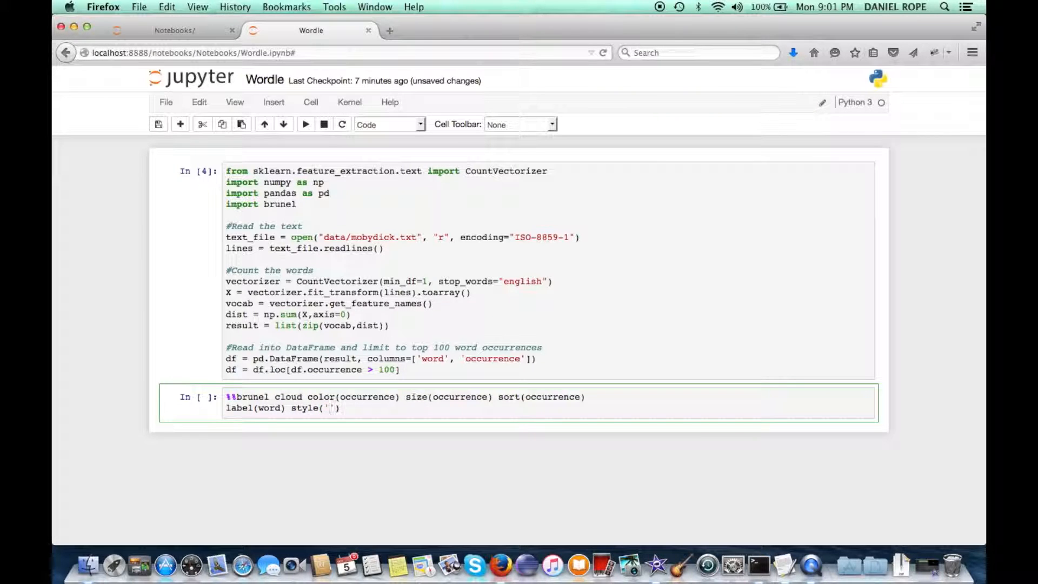
text(font-size)
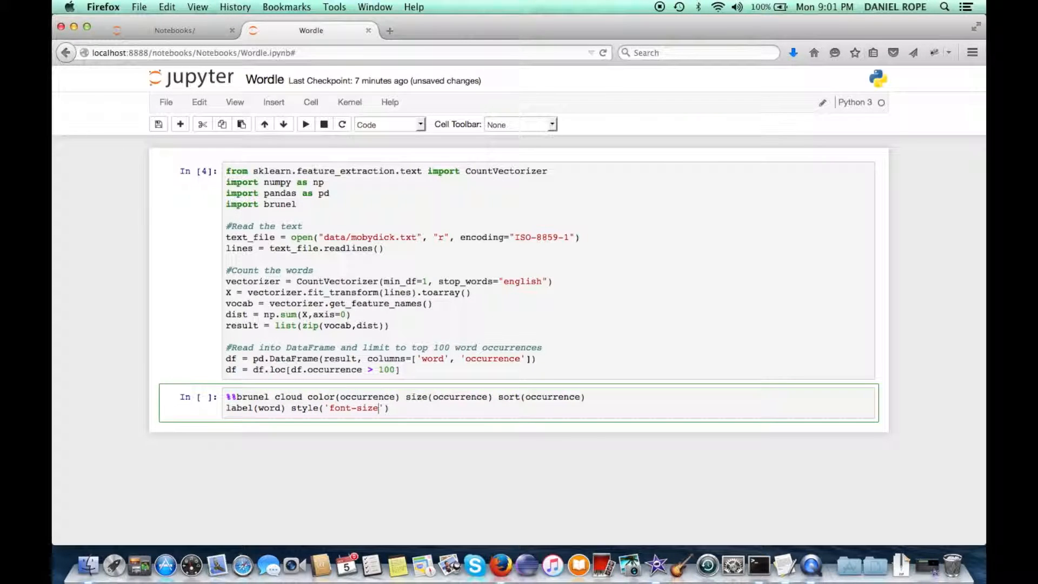
text(:200px)
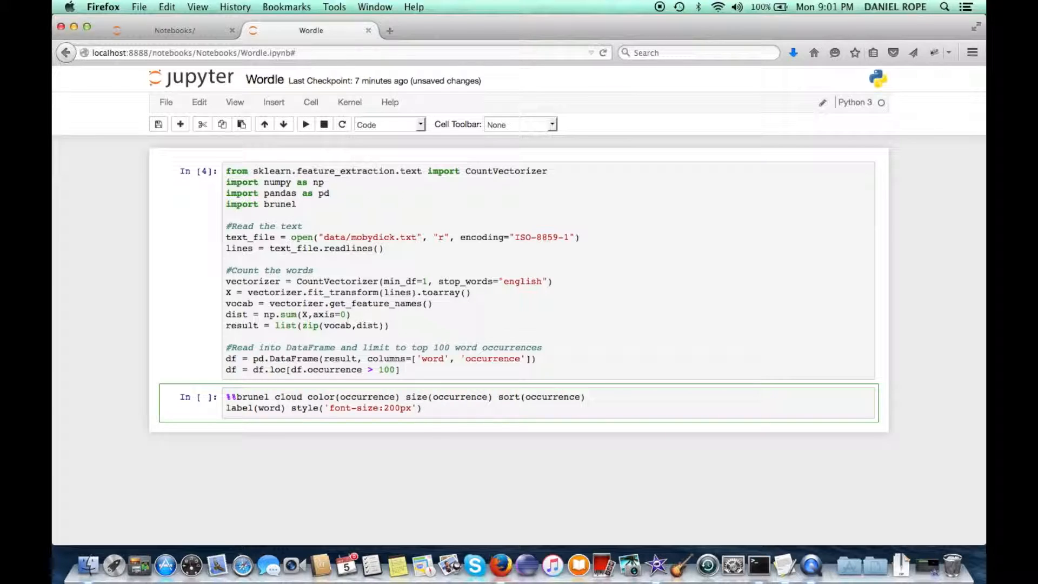
text(; font-fami)
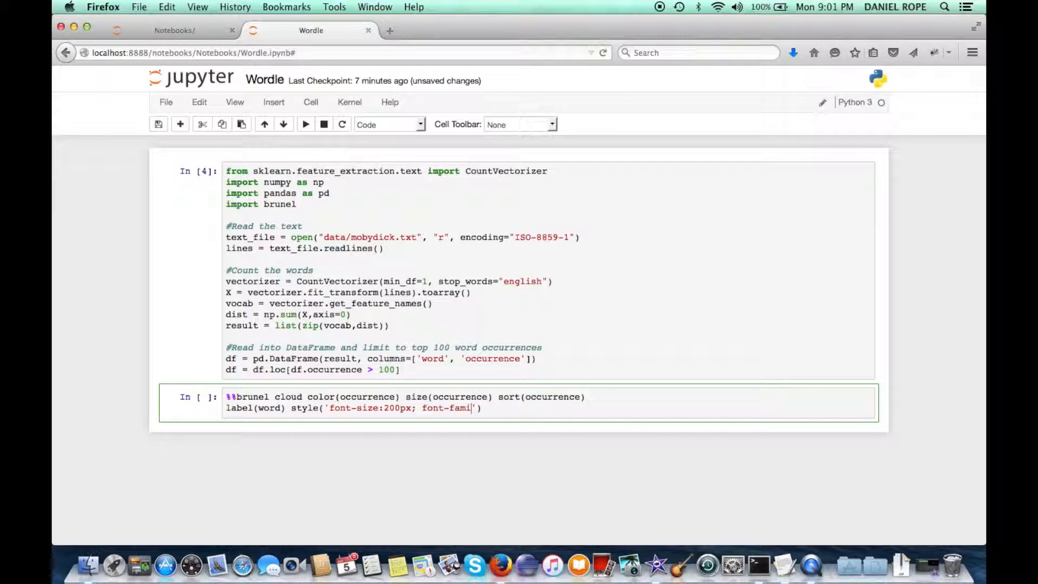
text(ly:)
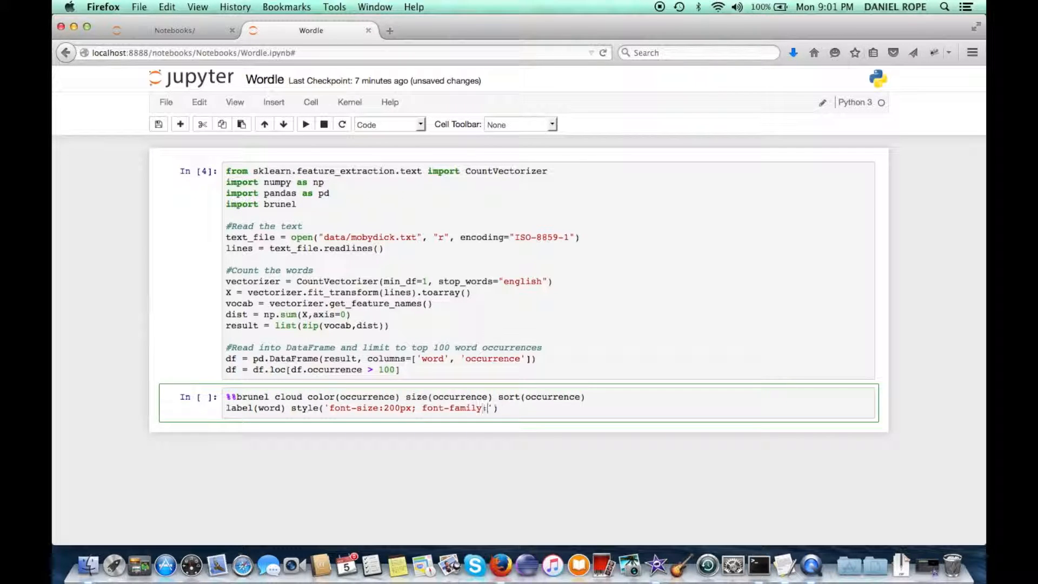
text(Impact)
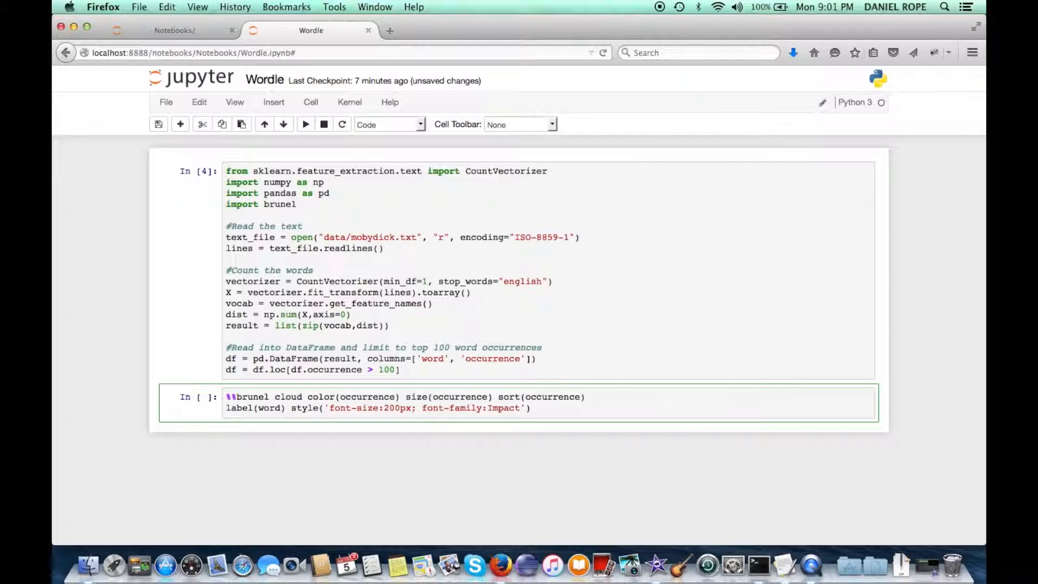
text(l)
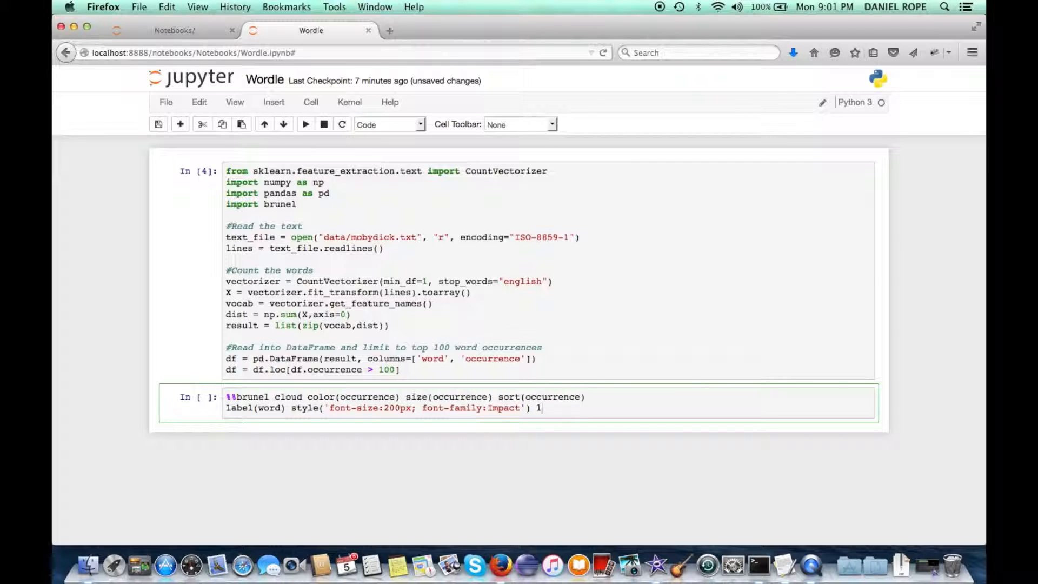
text(egends(none))
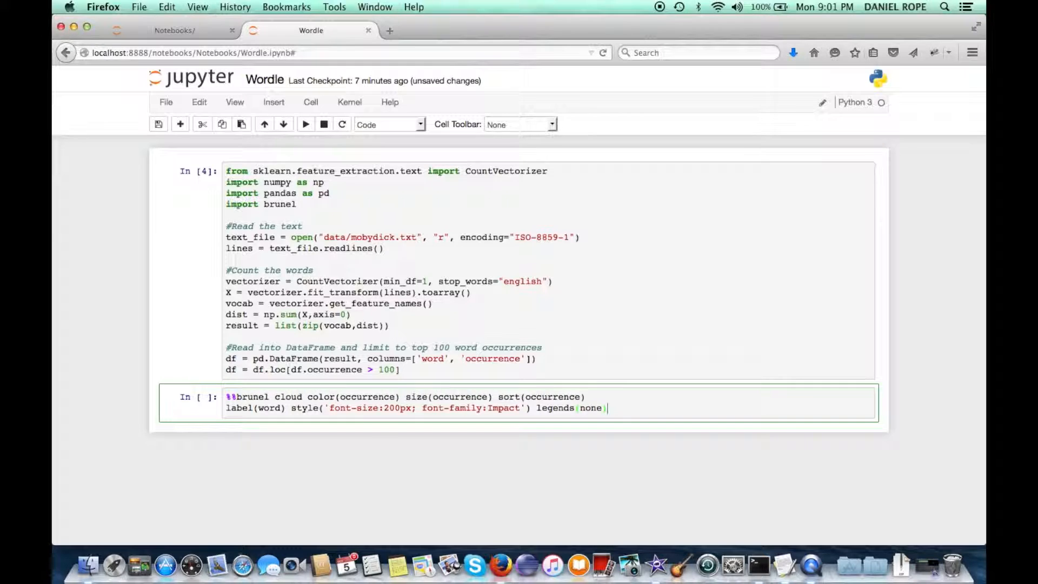
text(:: width = 600, height=)
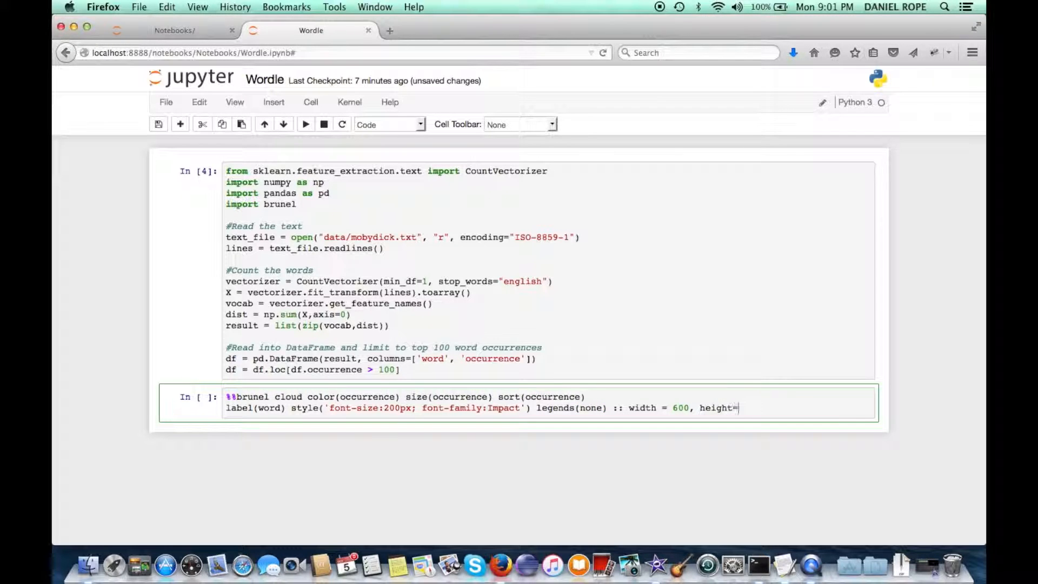
text(600)
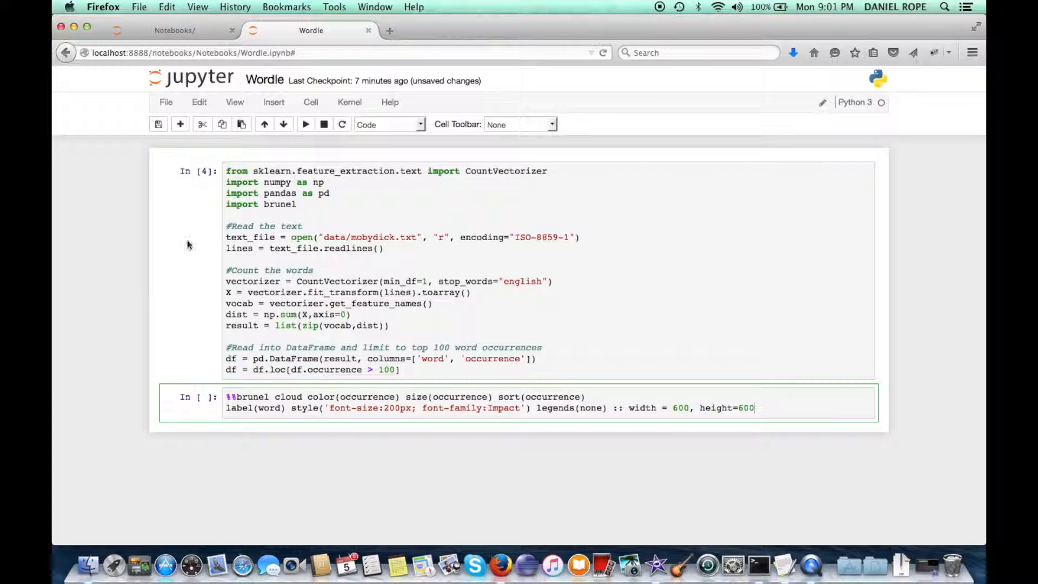
click(305, 123)
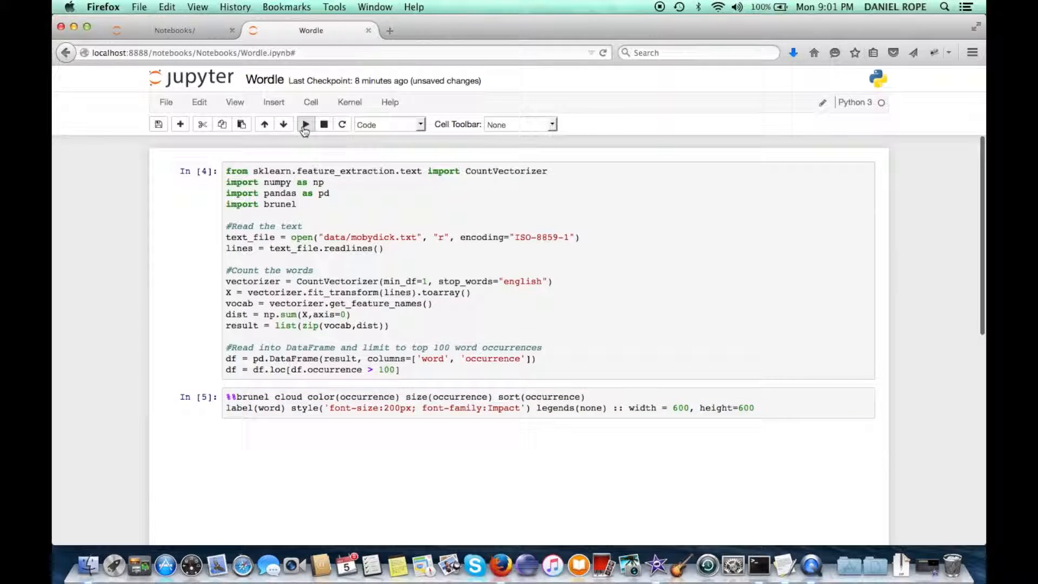
Step: Run the %%brunel cloud cell and reveal the rendered word cloud with 'whale' largest
click(306, 123)
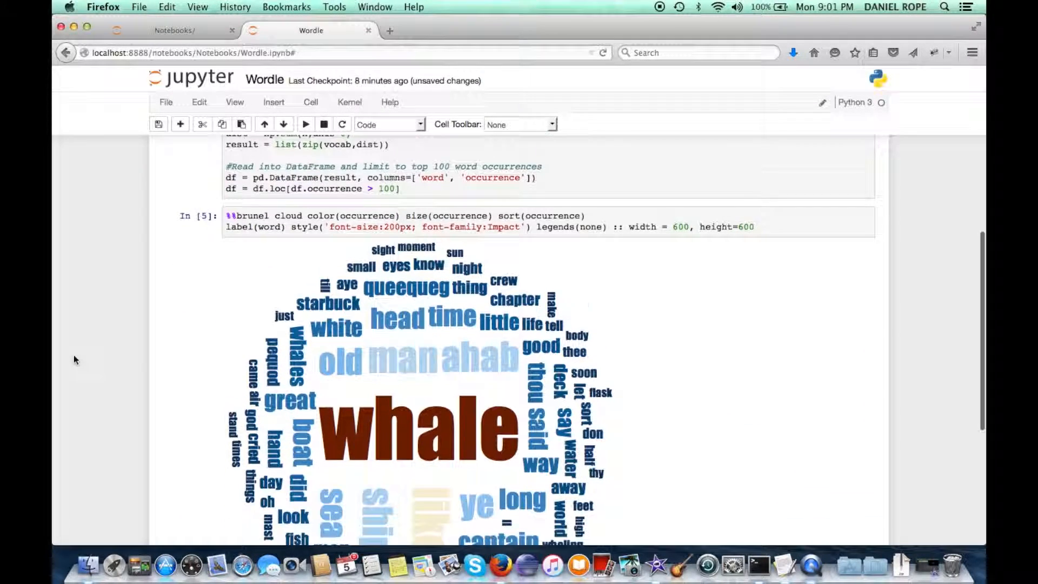
scroll(down, 3)
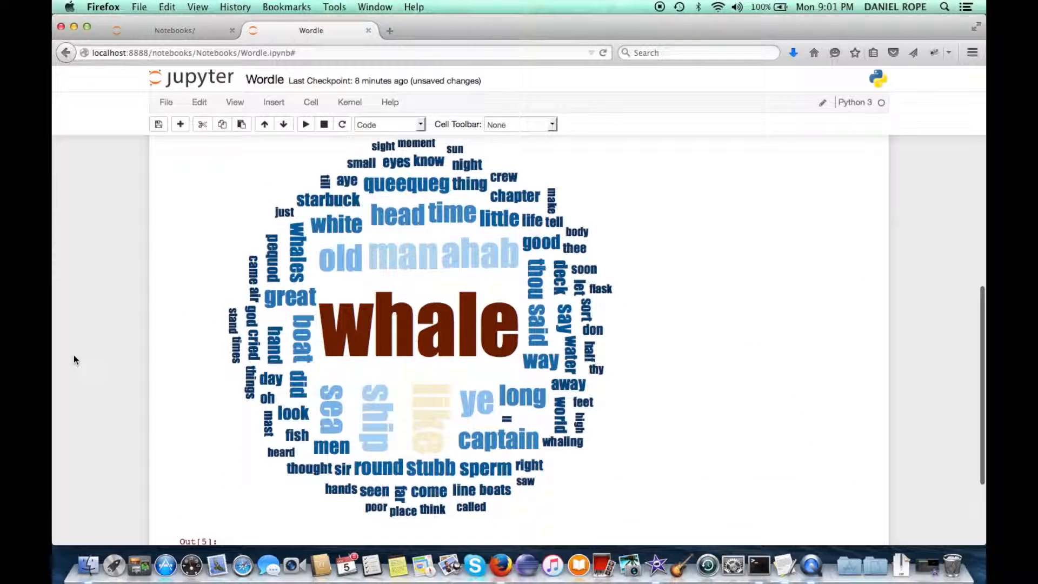